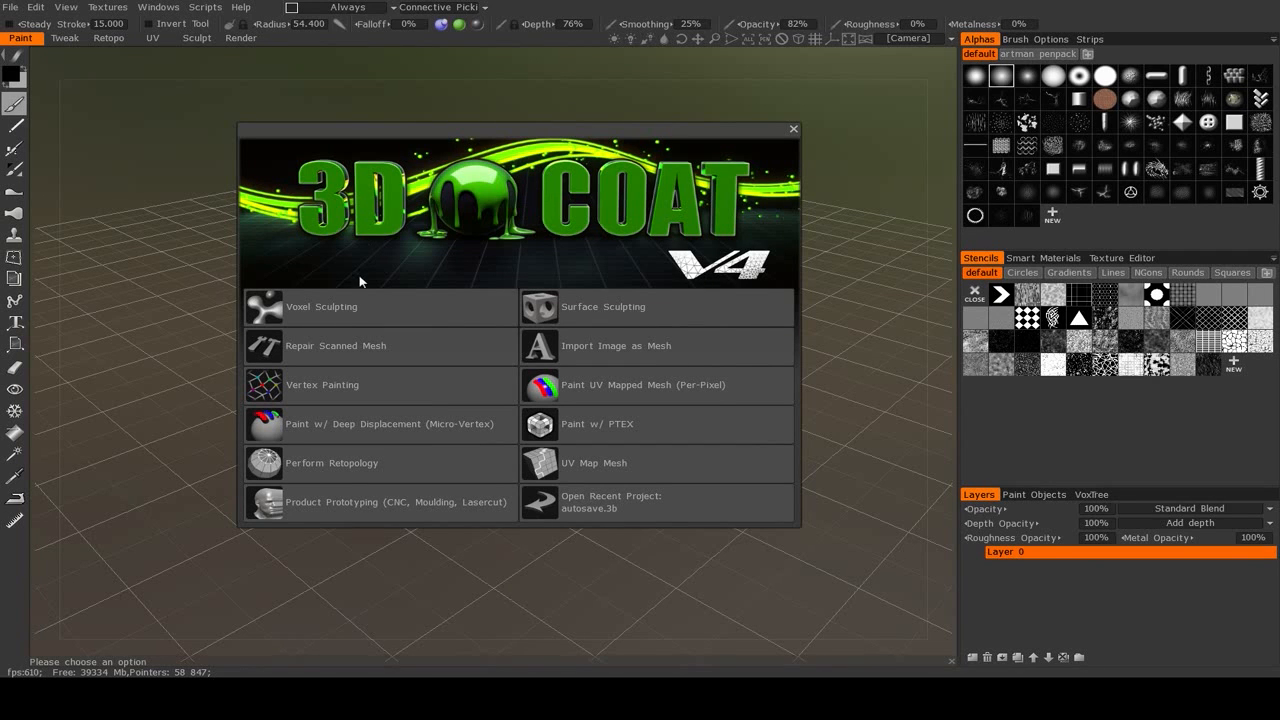
{"action": "mouse_move", "coordinate": [720, 258]}
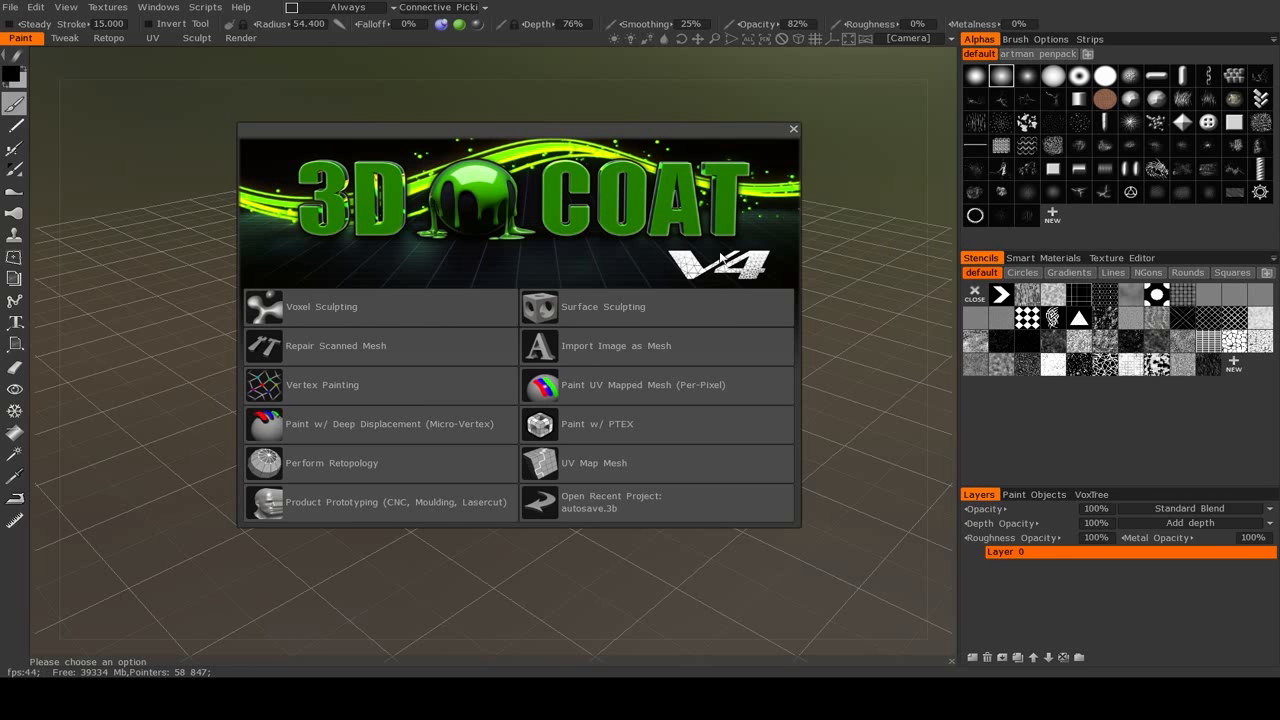
{"action": "mouse_move", "coordinate": [1004, 14]}
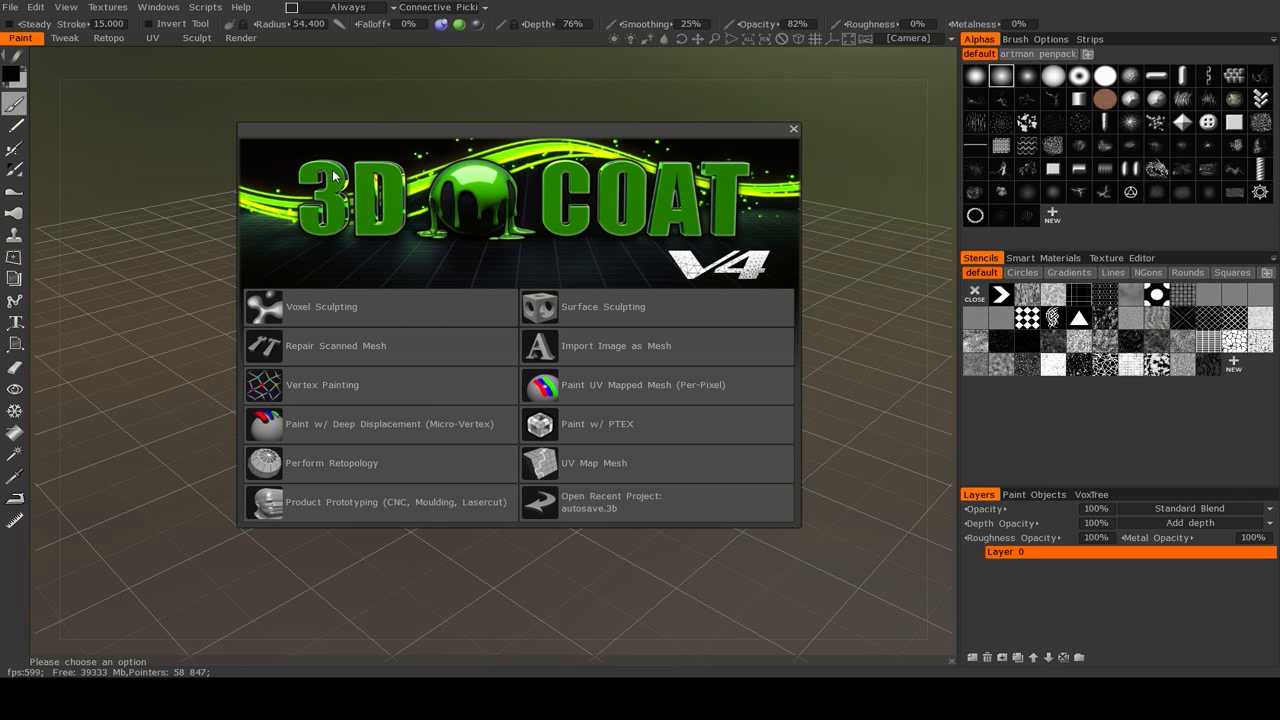
{"action": "mouse_move", "coordinate": [422, 176]}
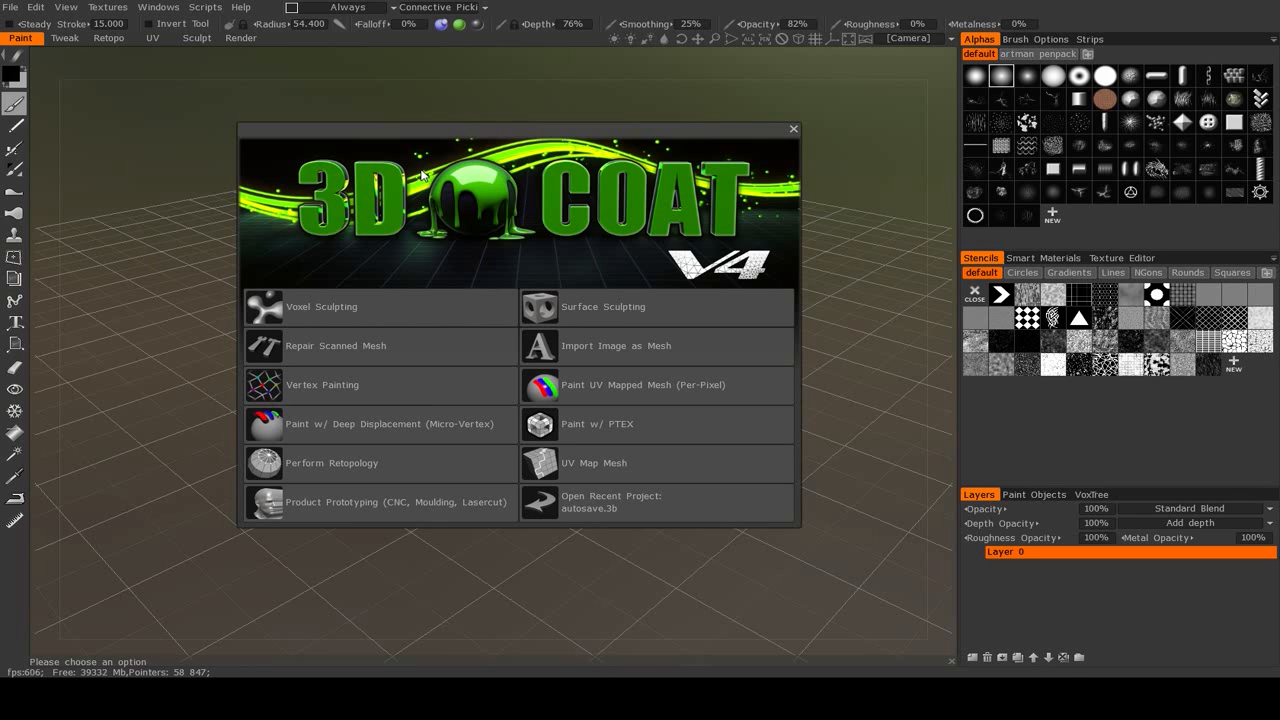
{"action": "mouse_move", "coordinate": [432, 132]}
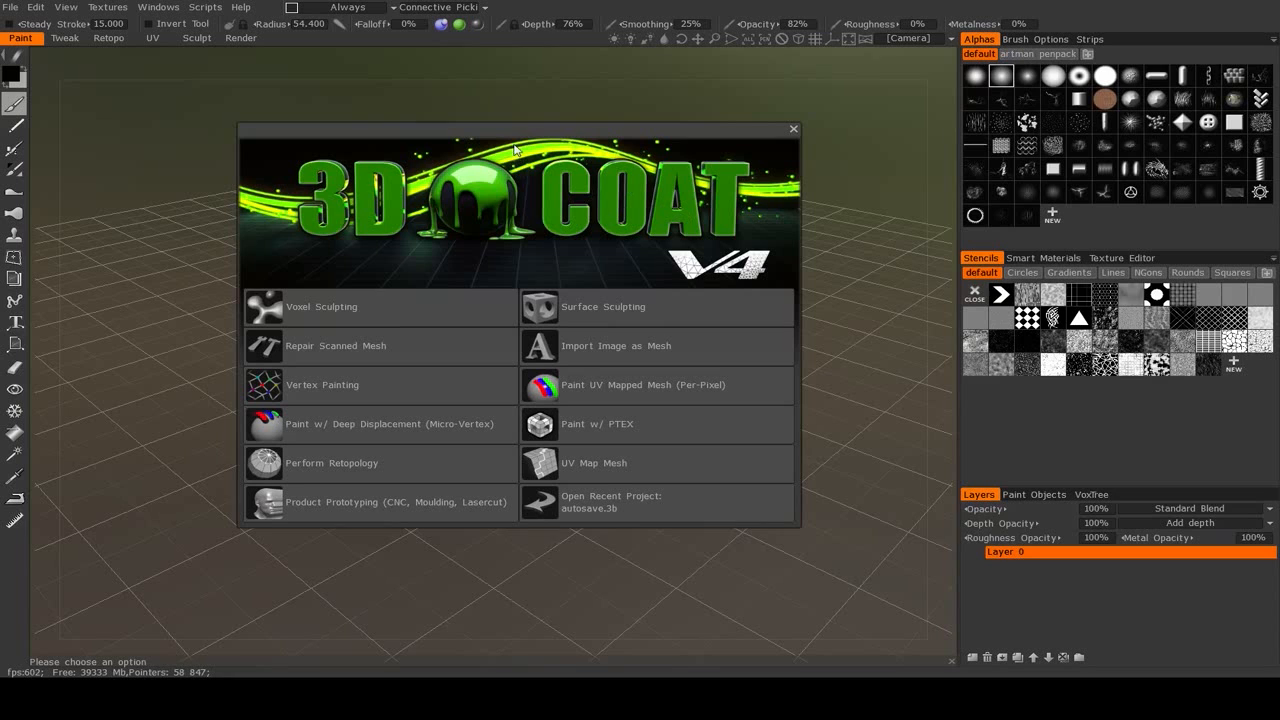
{"action": "mouse_move", "coordinate": [444, 182]}
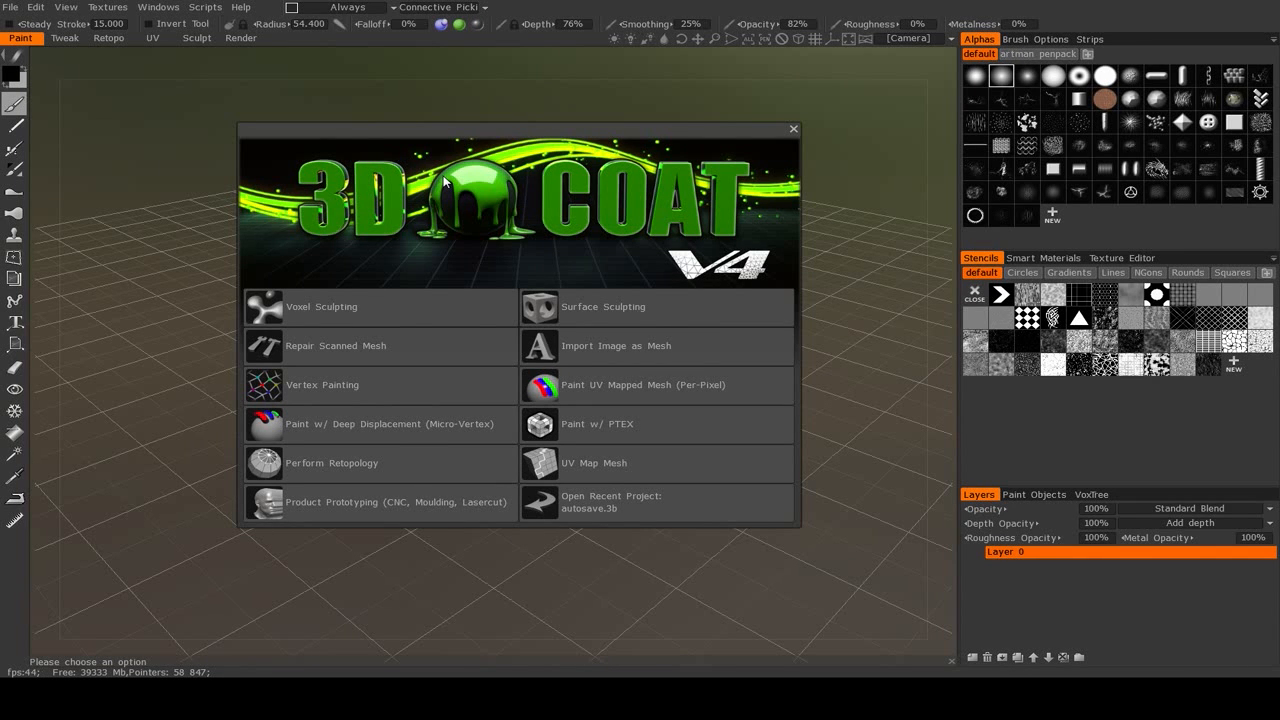
{"action": "mouse_move", "coordinate": [464, 132]}
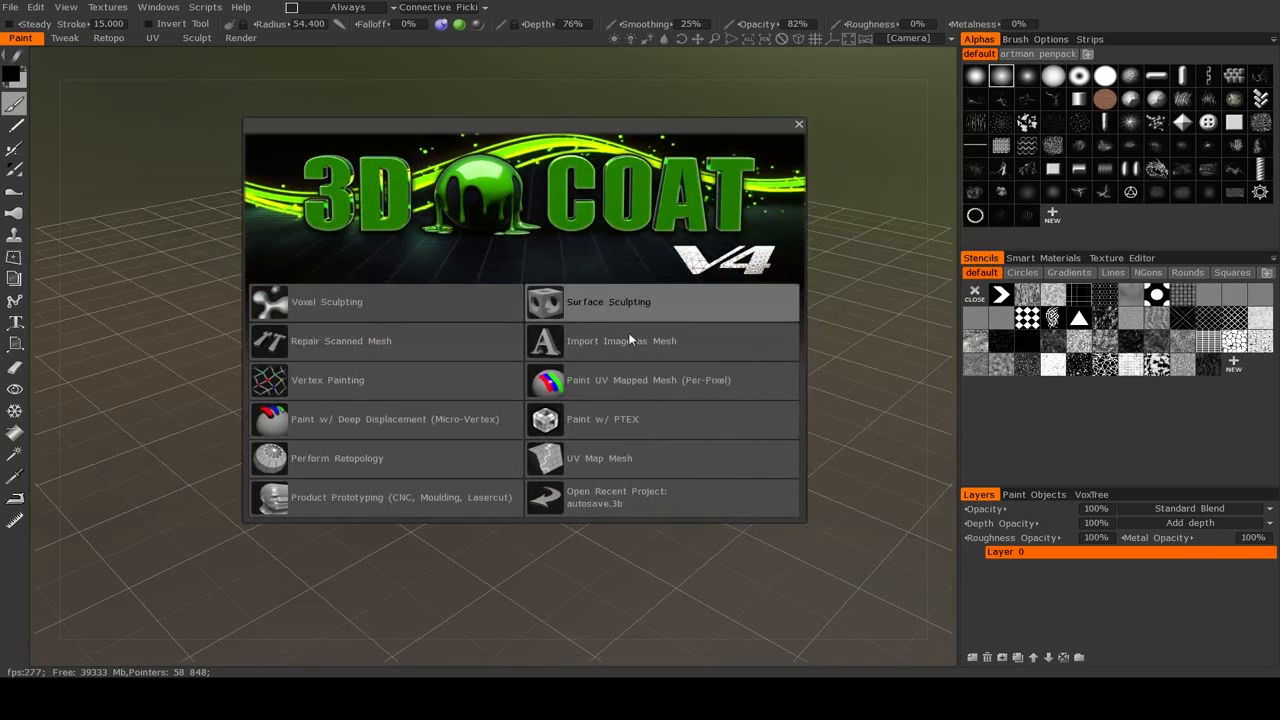
{"action": "mouse_move", "coordinate": [368, 304]}
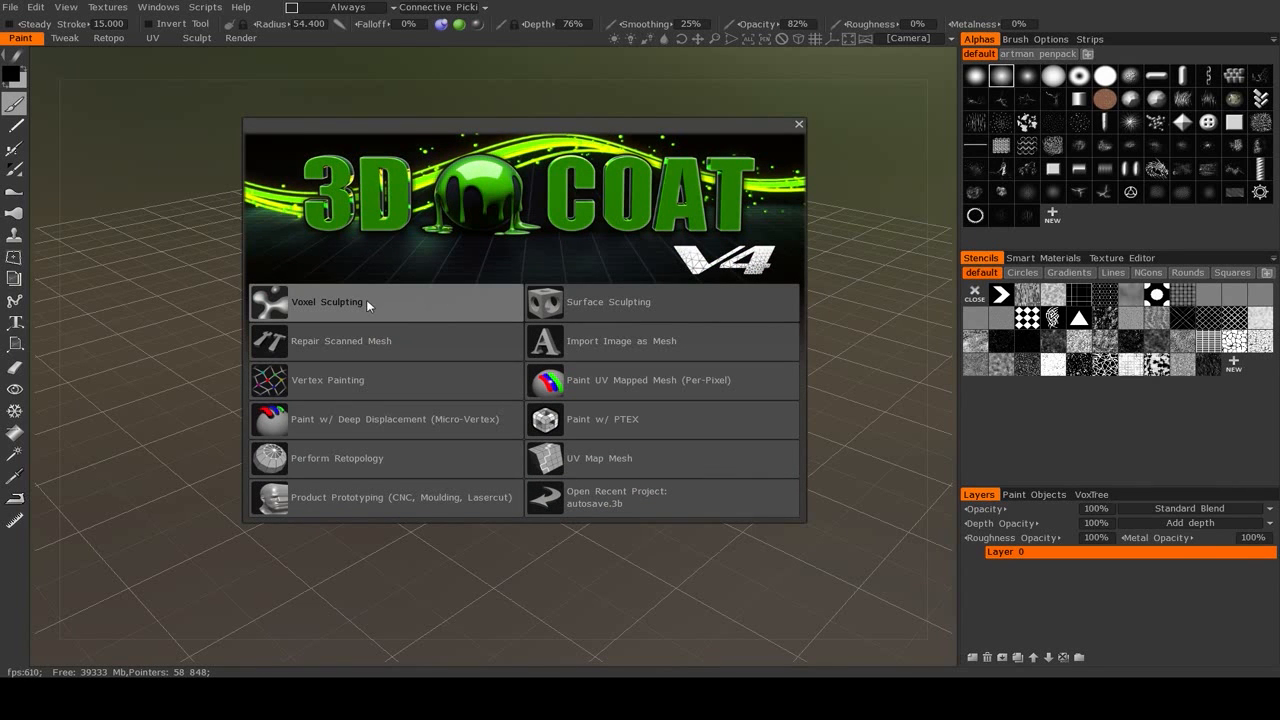
{"action": "mouse_move", "coordinate": [612, 340]}
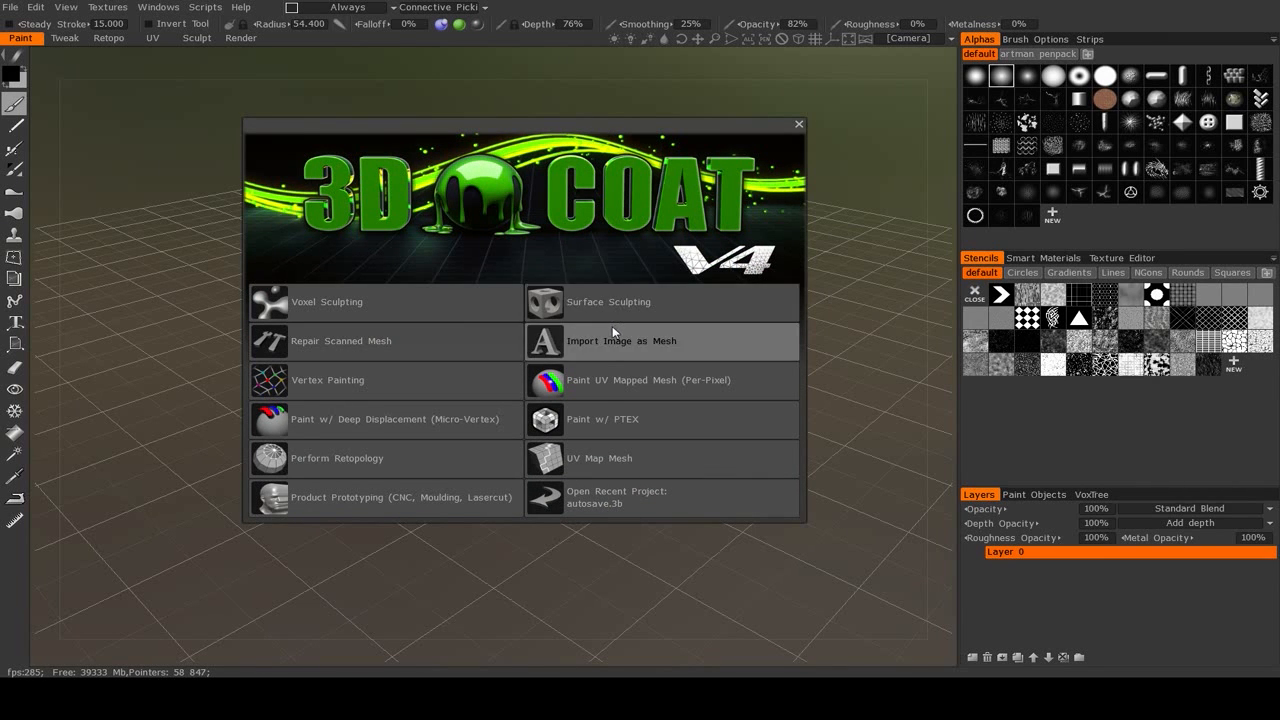
{"action": "mouse_move", "coordinate": [636, 362]}
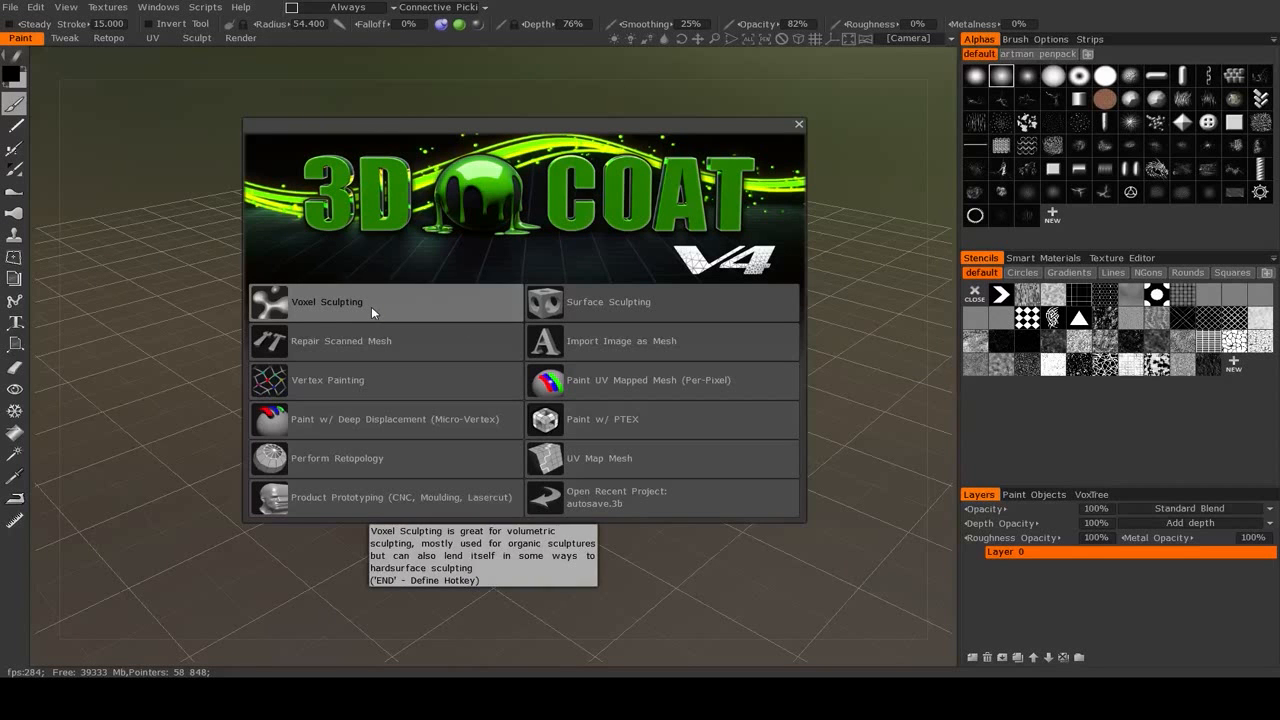
{"action": "mouse_move", "coordinate": [576, 458]}
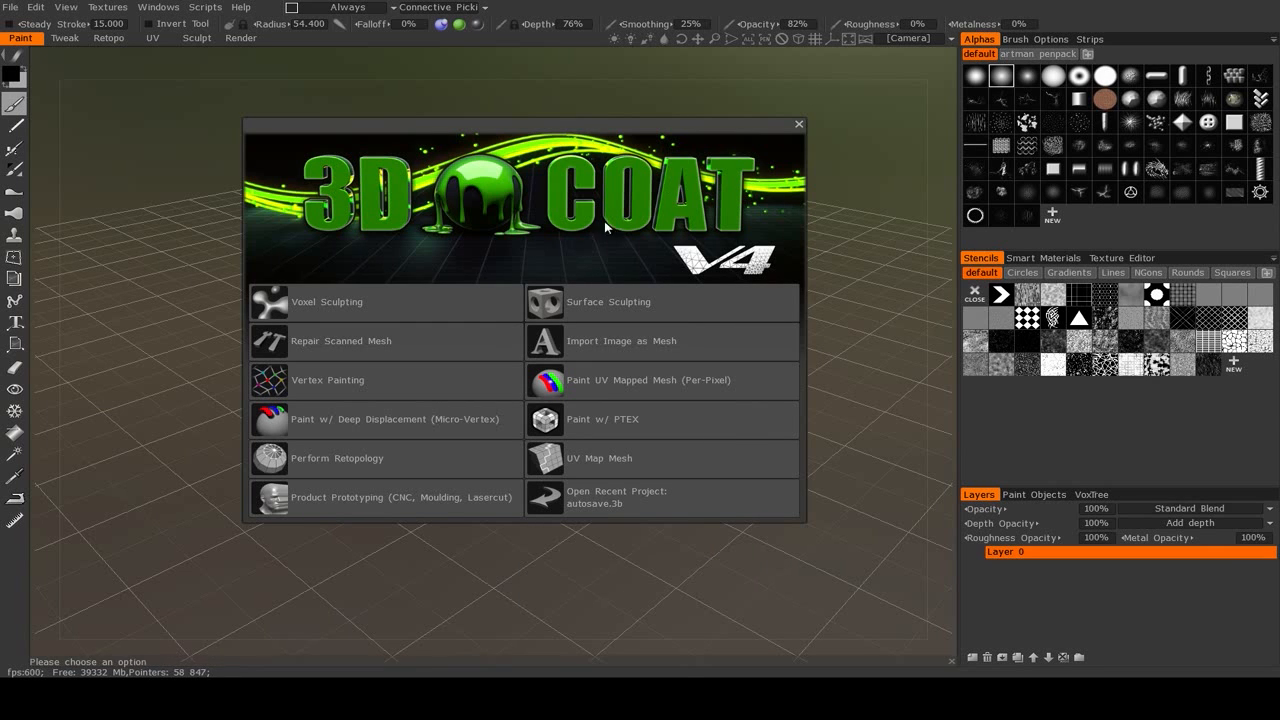
- Dismiss the startup dialog with its X, keeping the empty Paint workspace
{"action": "left_click", "coordinate": [798, 124]}
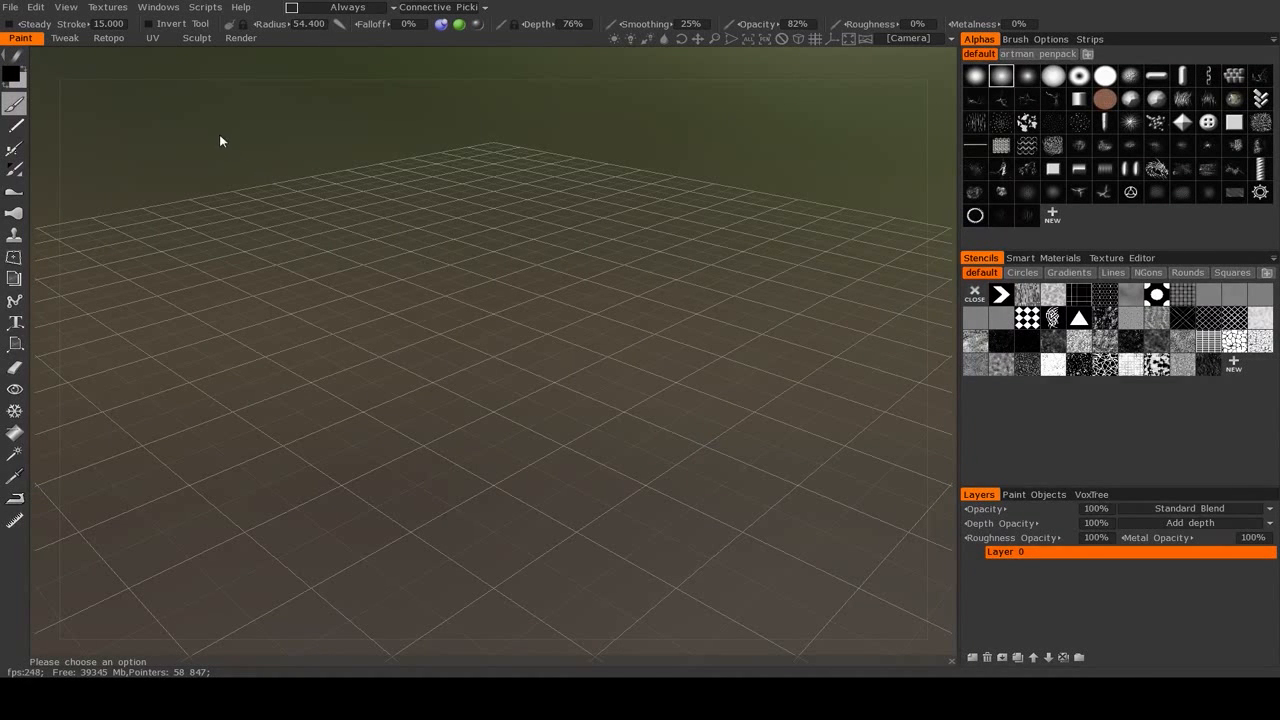
{"action": "mouse_move", "coordinate": [182, 84]}
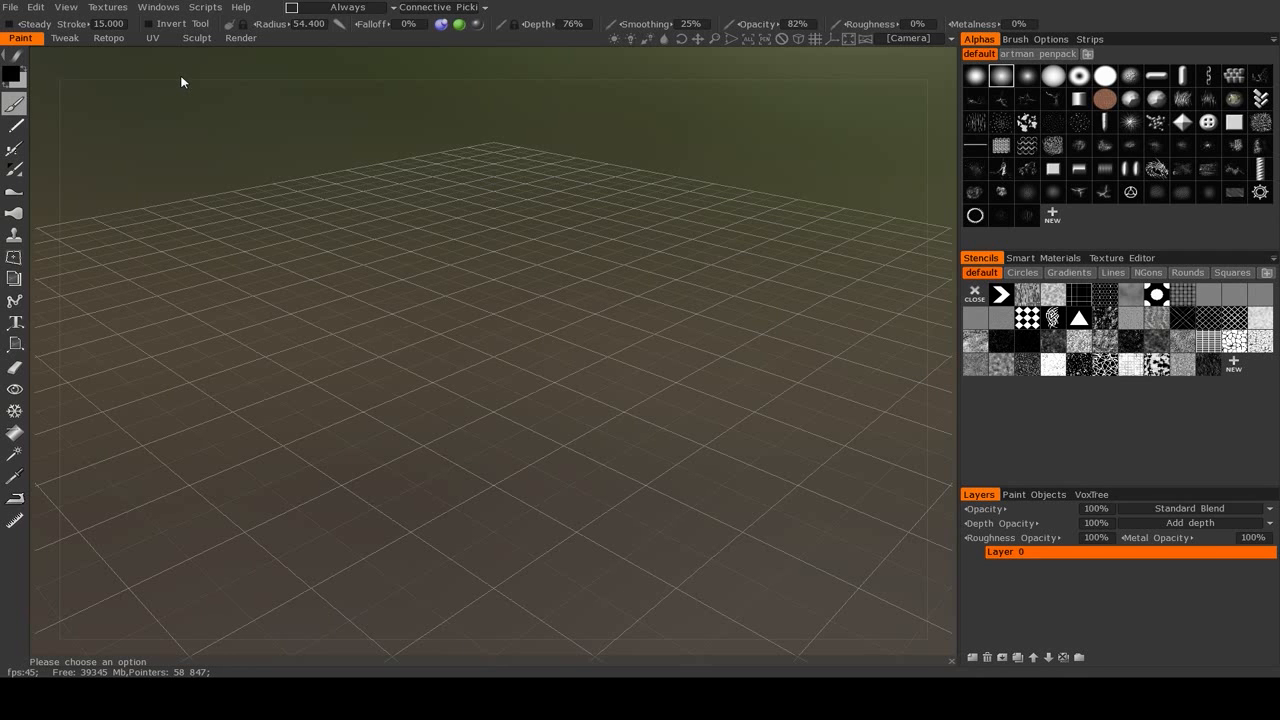
{"action": "mouse_move", "coordinate": [44, 50]}
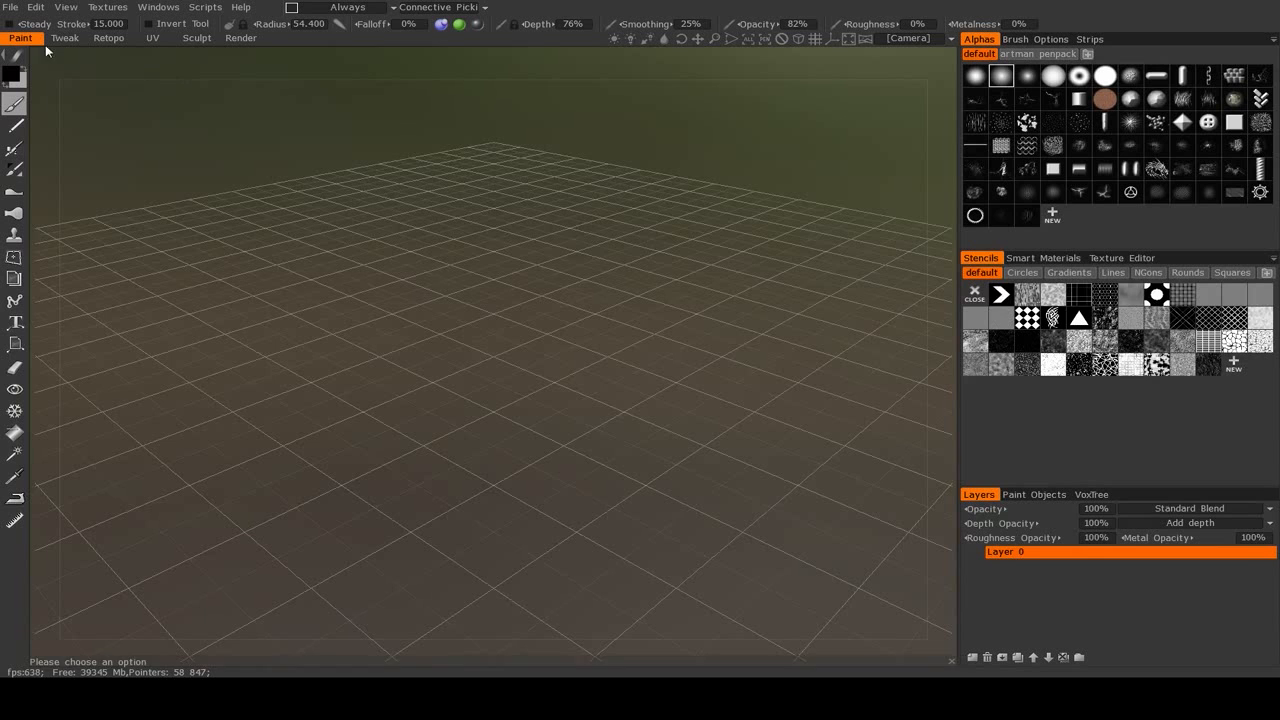
- Visit the Tweak, Retopo, Render and Sculpt rooms in turn, then return to Retopo
{"action": "left_click", "coordinate": [64, 38]}
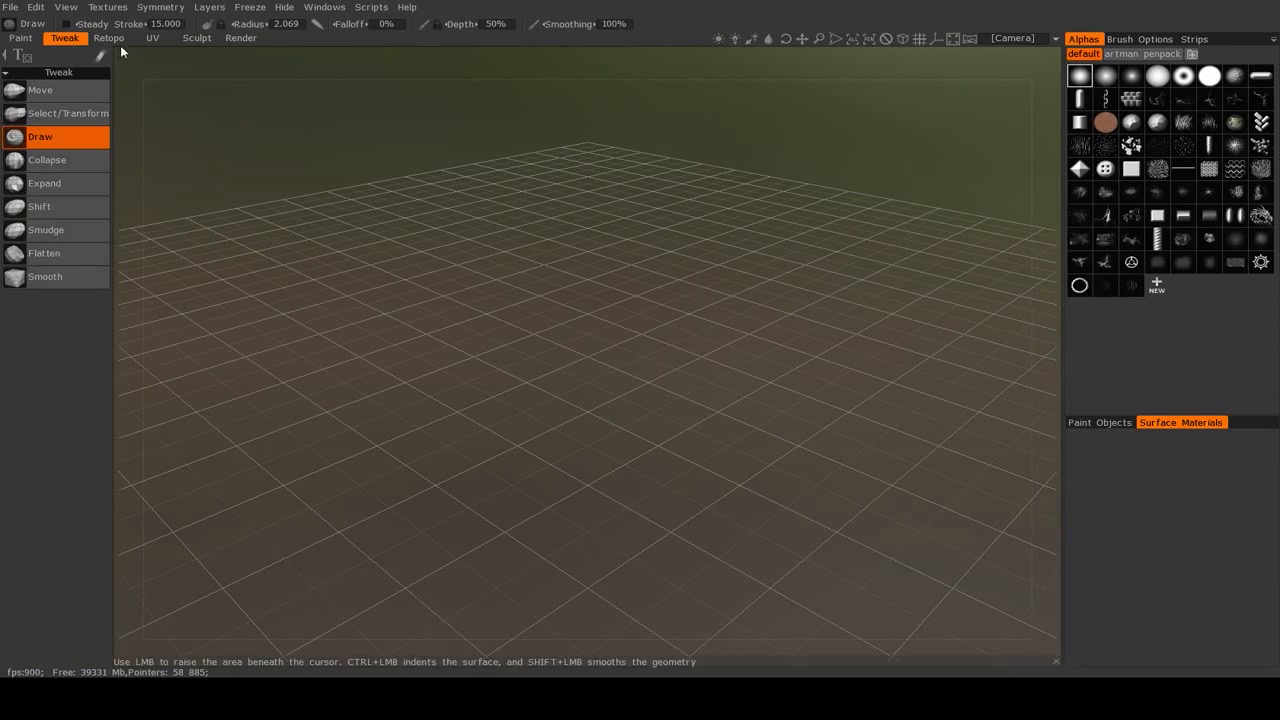
{"action": "left_click", "coordinate": [108, 38]}
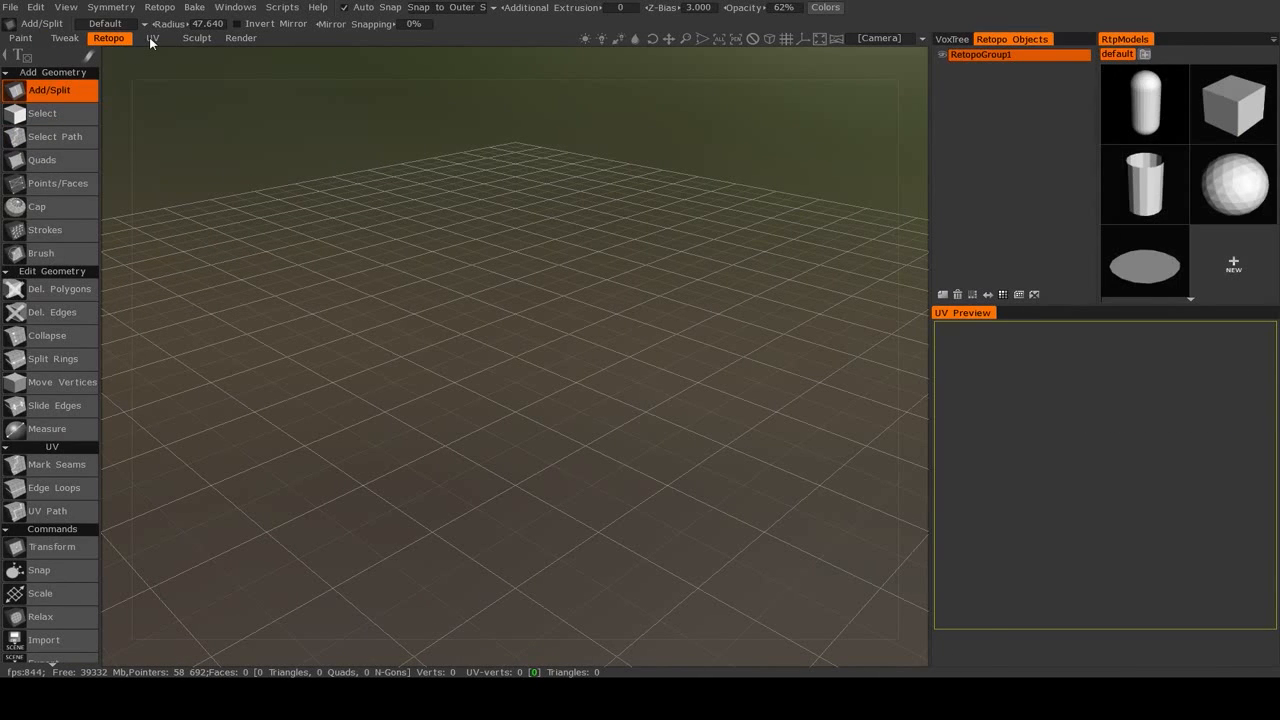
{"action": "left_click", "coordinate": [196, 38]}
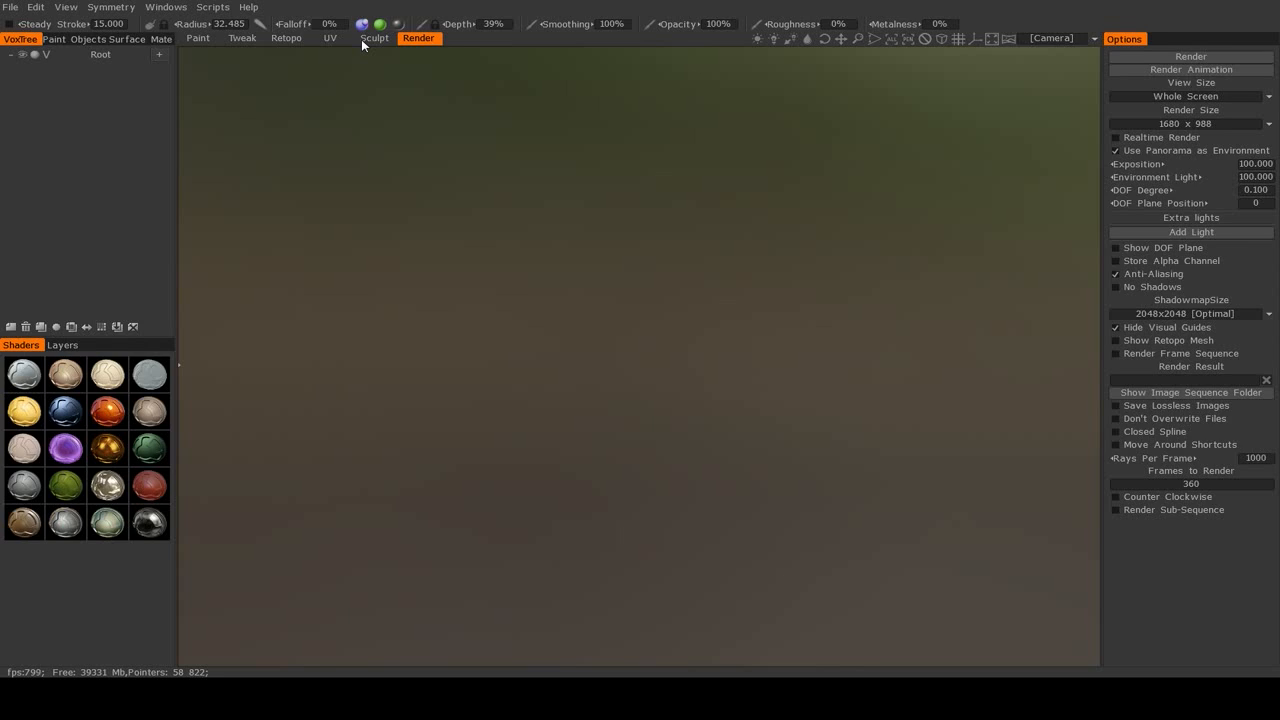
{"action": "left_click", "coordinate": [112, 8]}
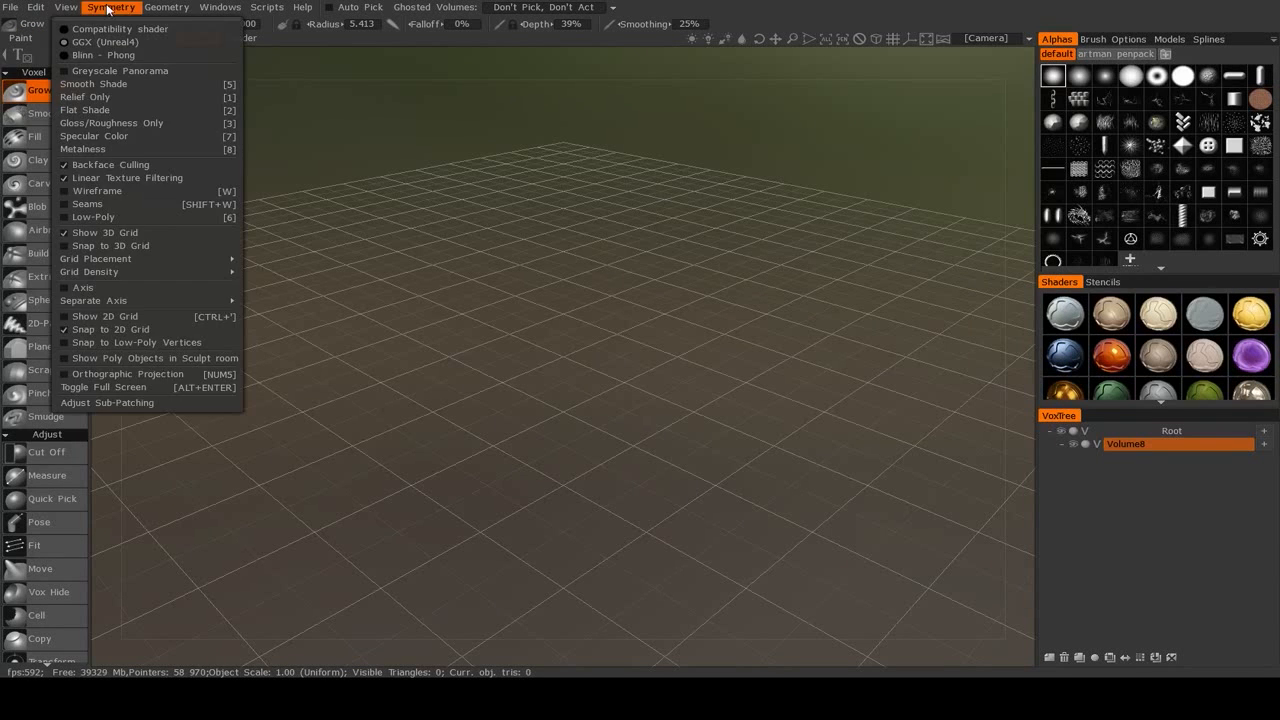
{"action": "left_click", "coordinate": [112, 8]}
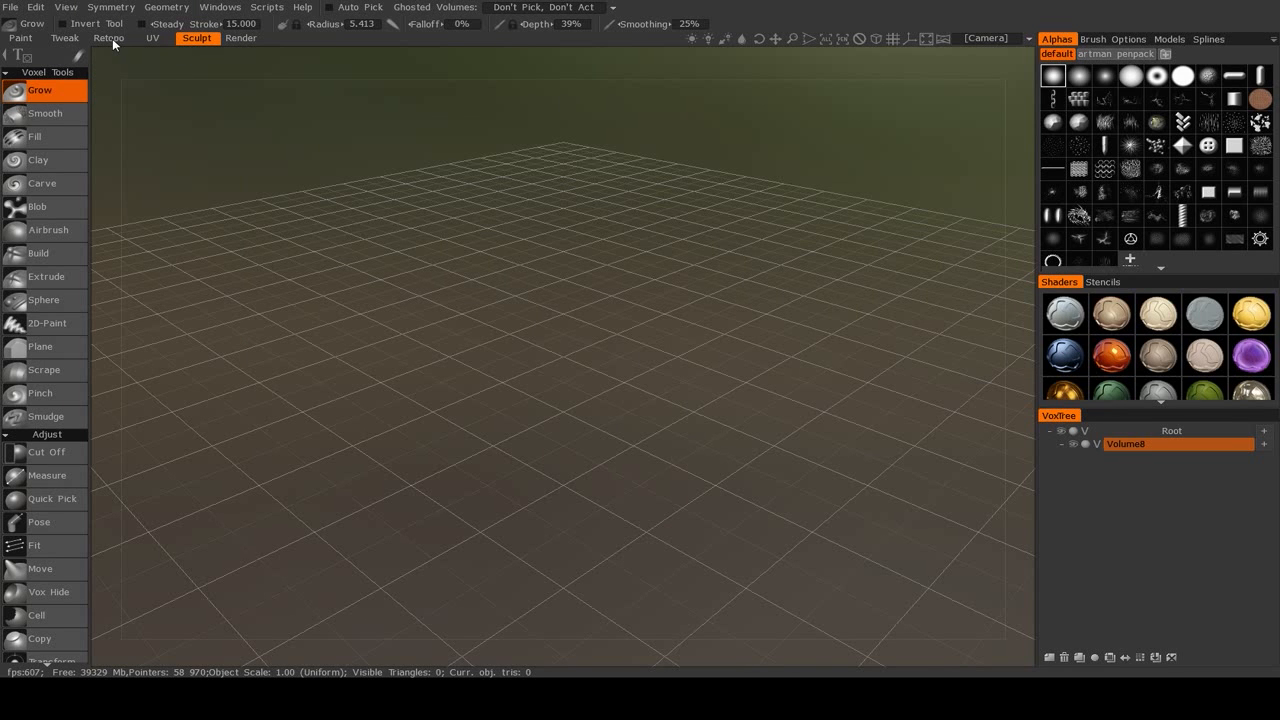
{"action": "left_click", "coordinate": [108, 38]}
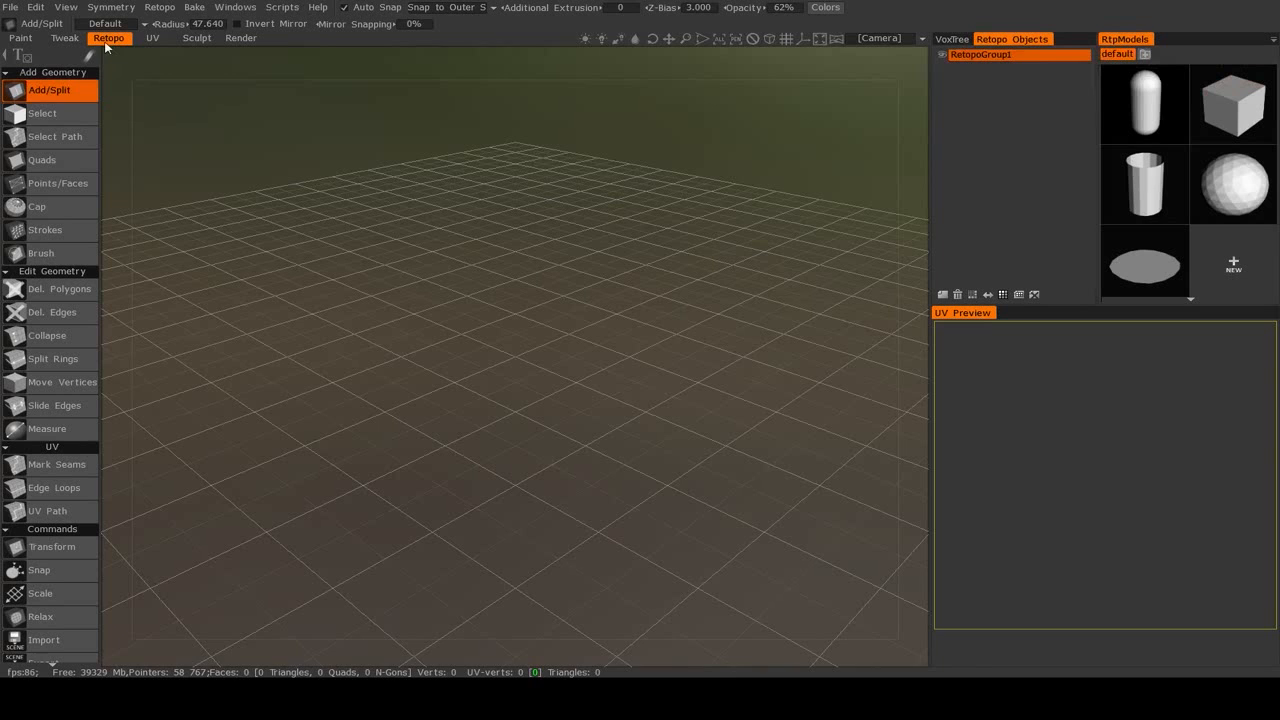
{"action": "mouse_move", "coordinate": [160, 8]}
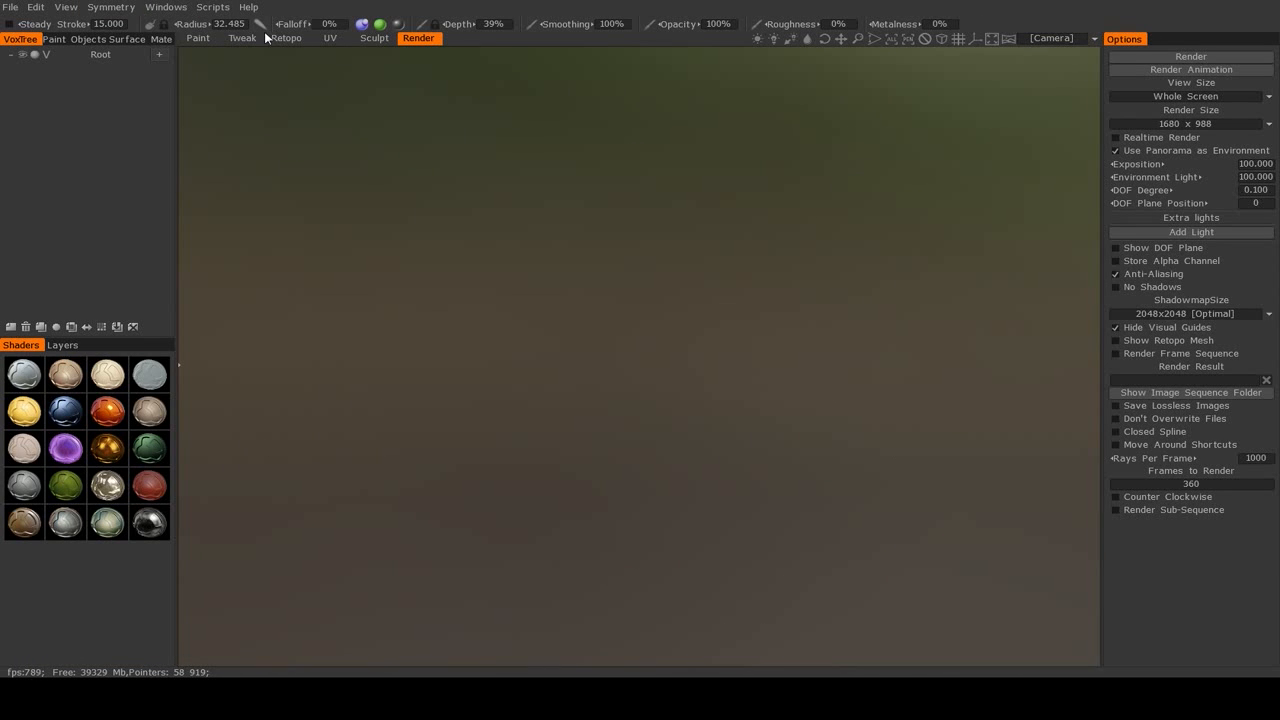
{"action": "mouse_move", "coordinate": [364, 42]}
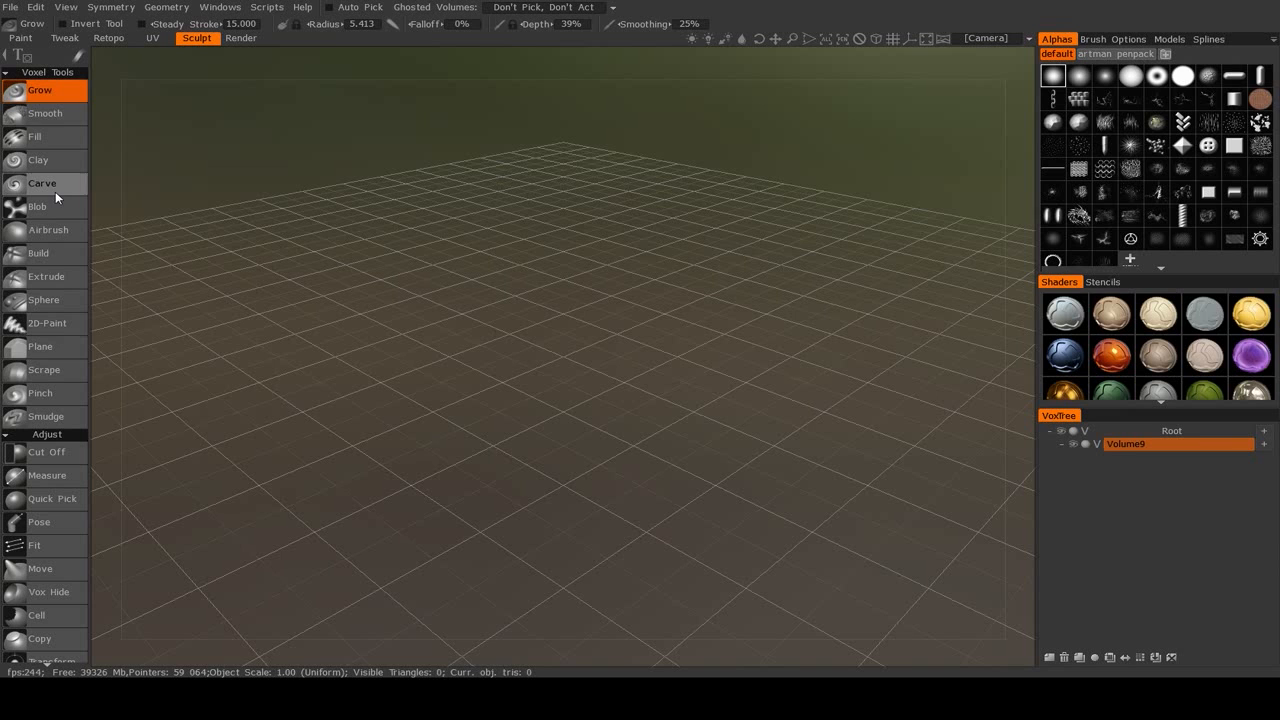
{"action": "mouse_move", "coordinate": [70, 112]}
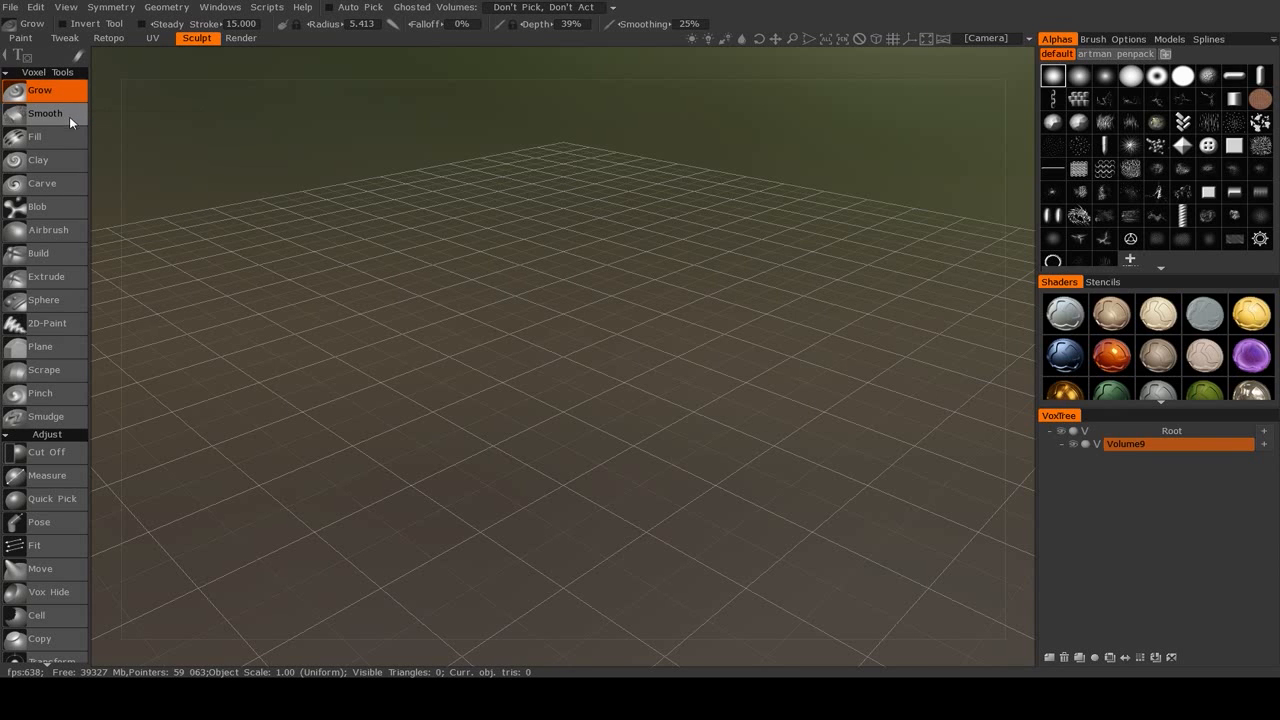
{"action": "mouse_move", "coordinate": [184, 48]}
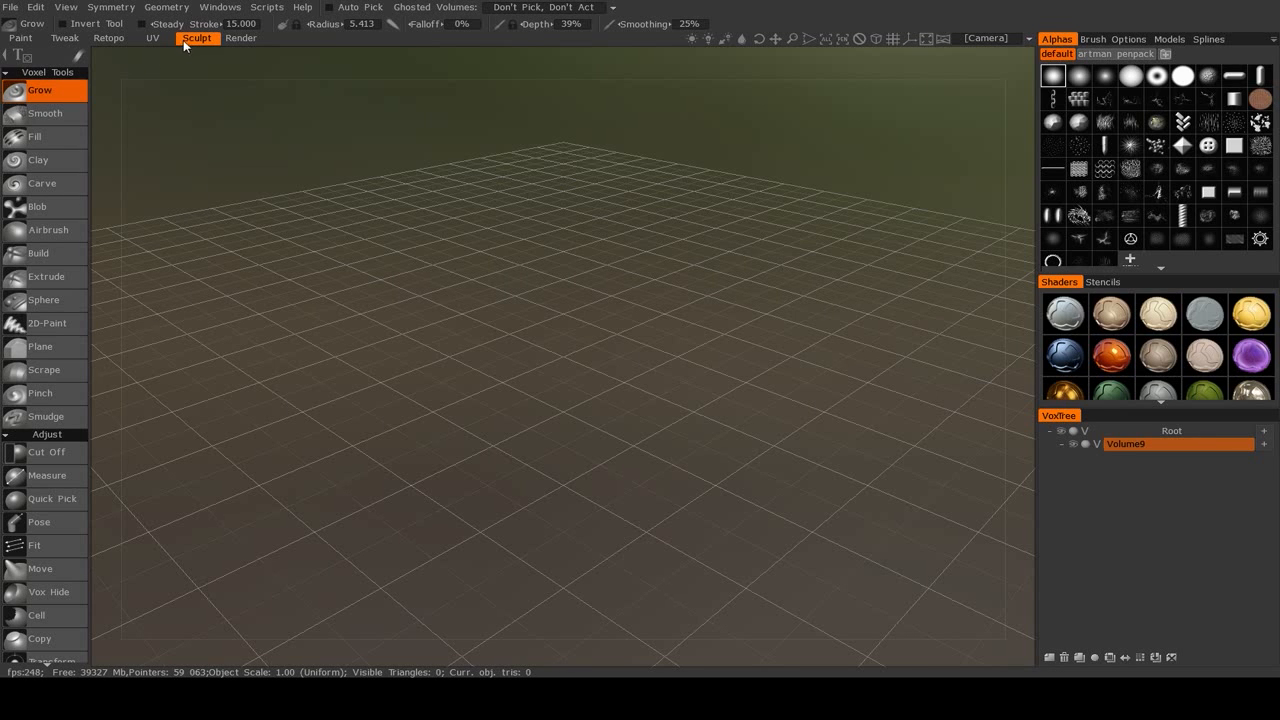
{"action": "mouse_move", "coordinate": [40, 90]}
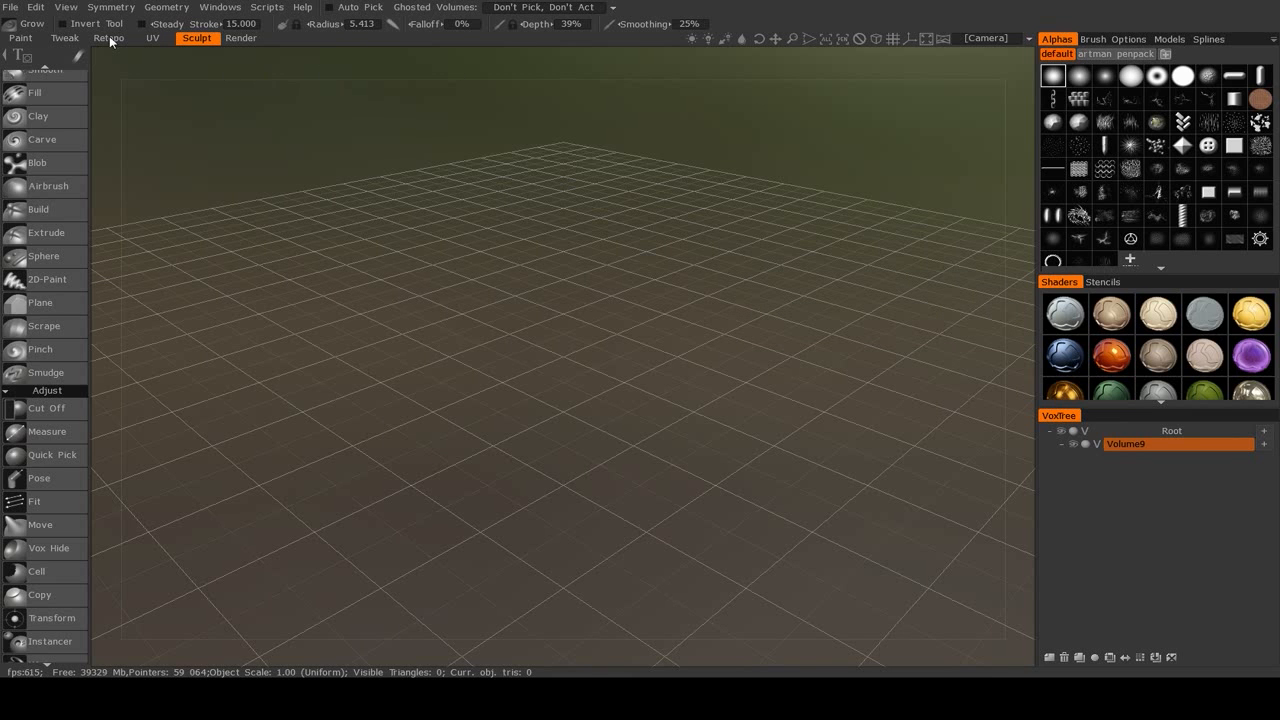
- Visit the UV room, then the Paint room, and land in the Sculpt room
{"action": "left_click", "coordinate": [152, 38]}
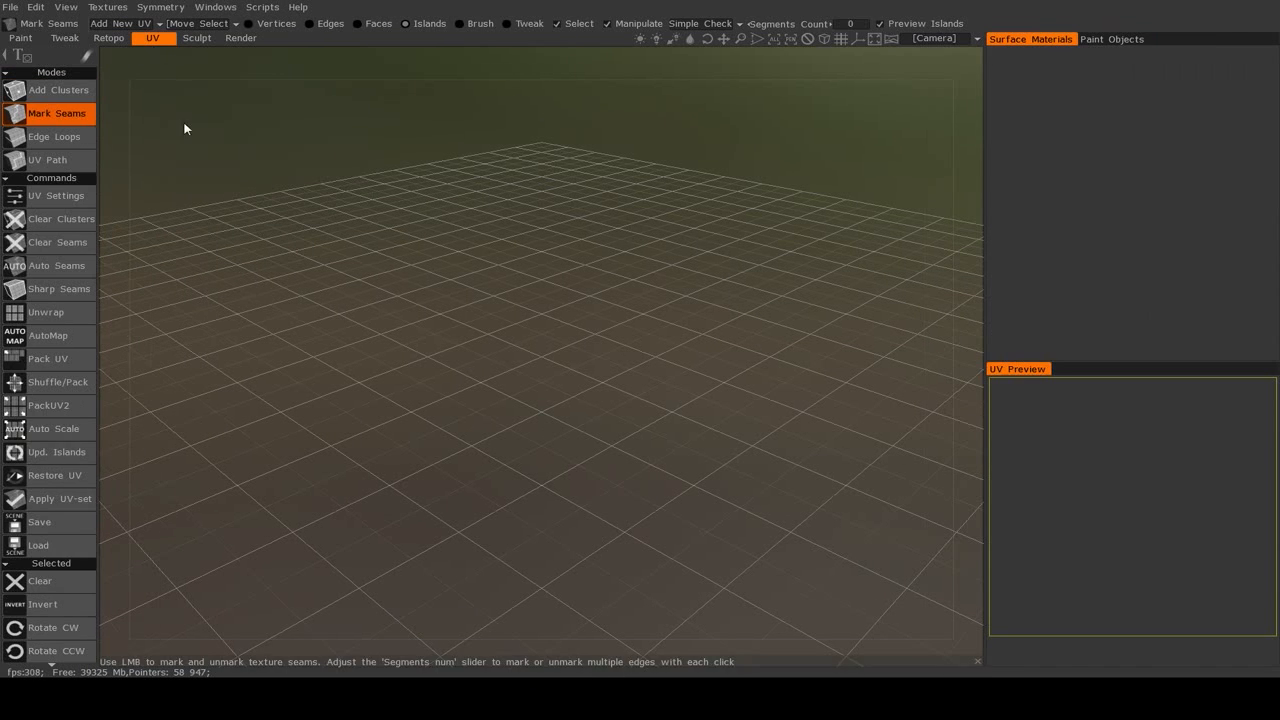
{"action": "left_click", "coordinate": [20, 38]}
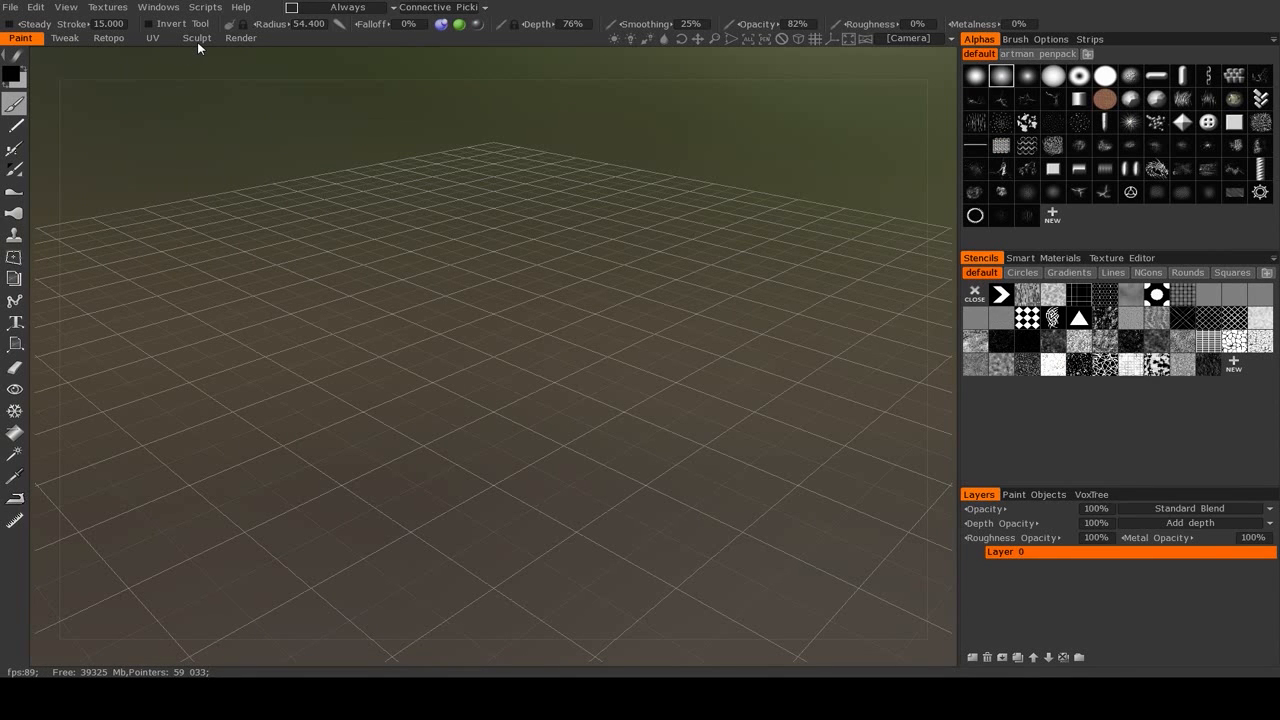
{"action": "left_click", "coordinate": [196, 38]}
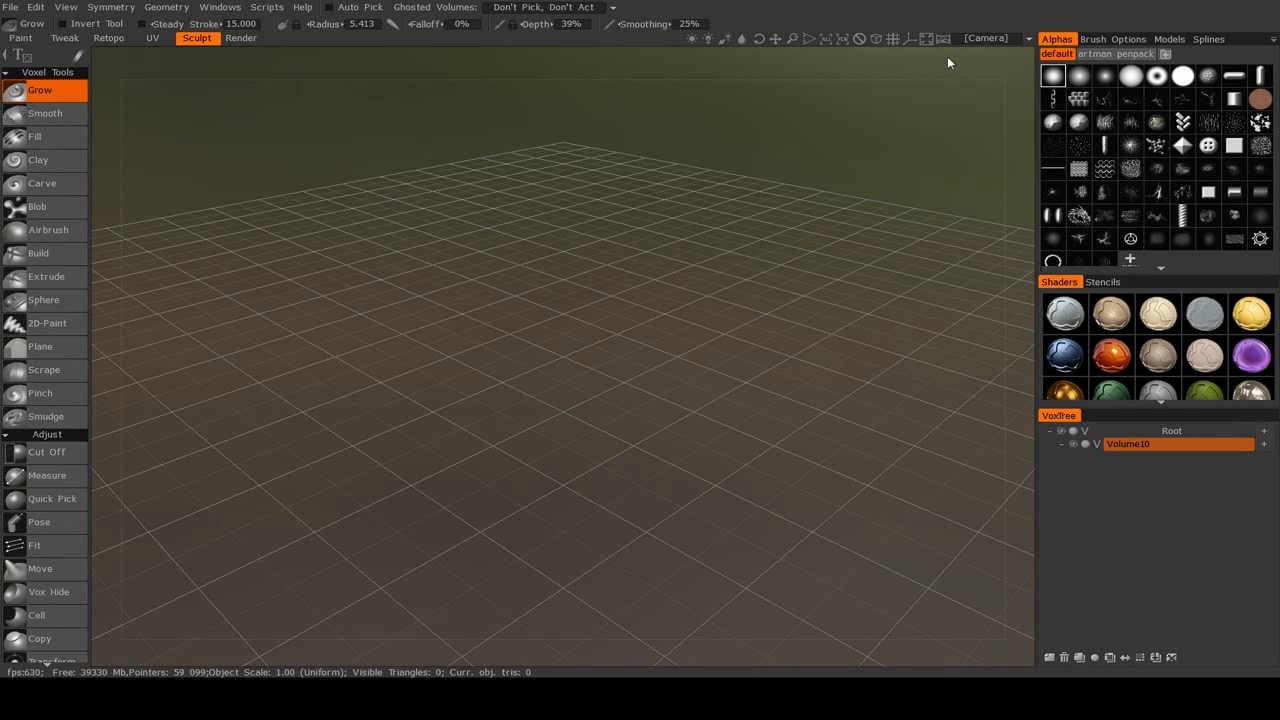
{"action": "mouse_move", "coordinate": [1164, 76]}
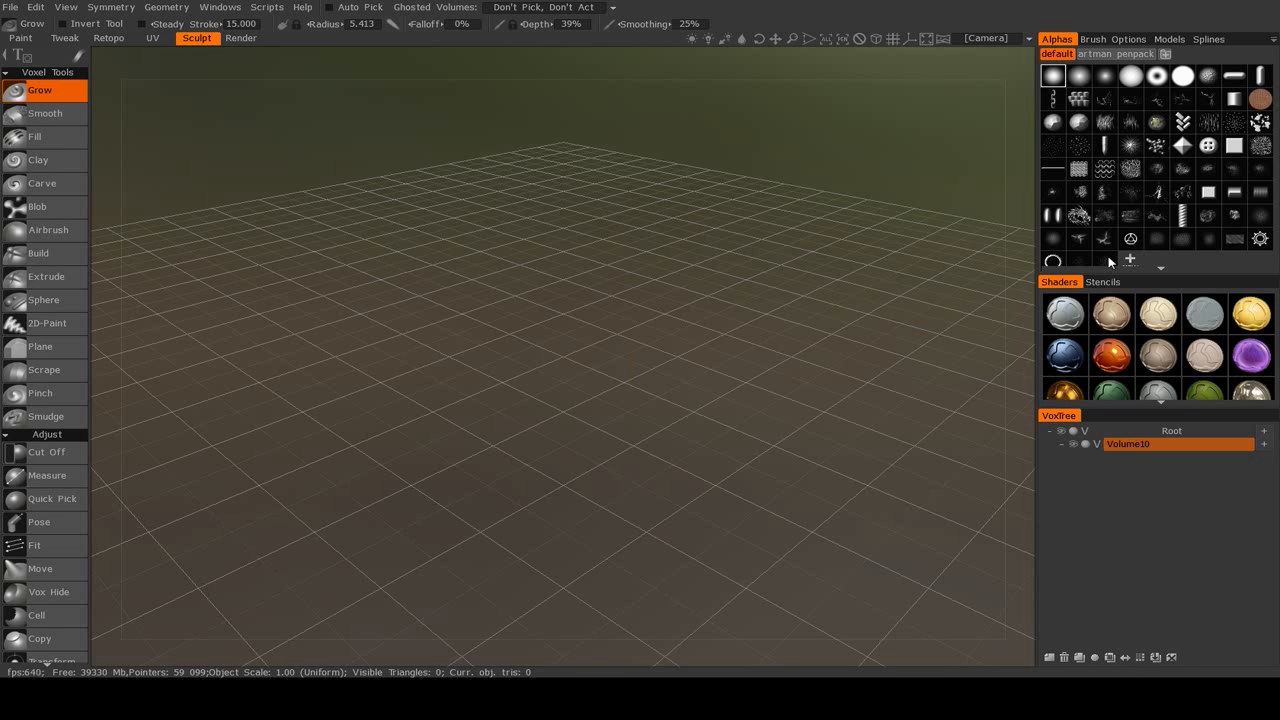
{"action": "mouse_move", "coordinate": [1124, 296]}
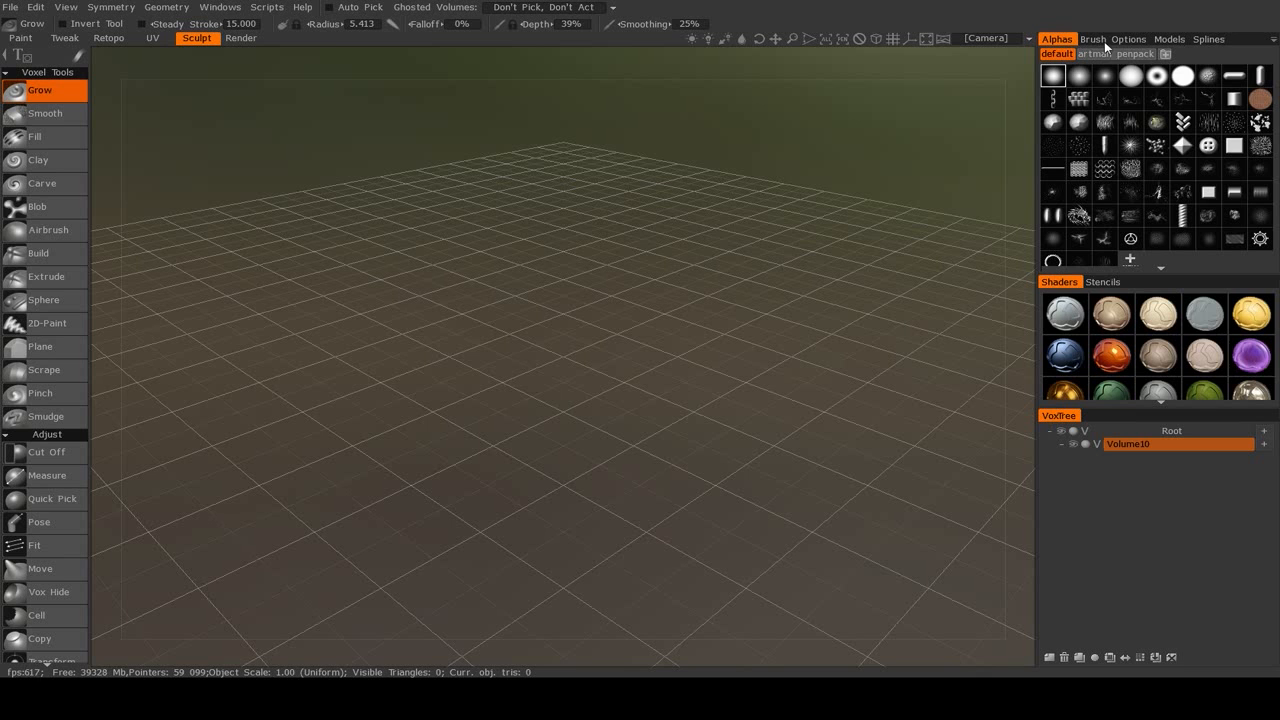
{"action": "mouse_move", "coordinate": [1210, 44]}
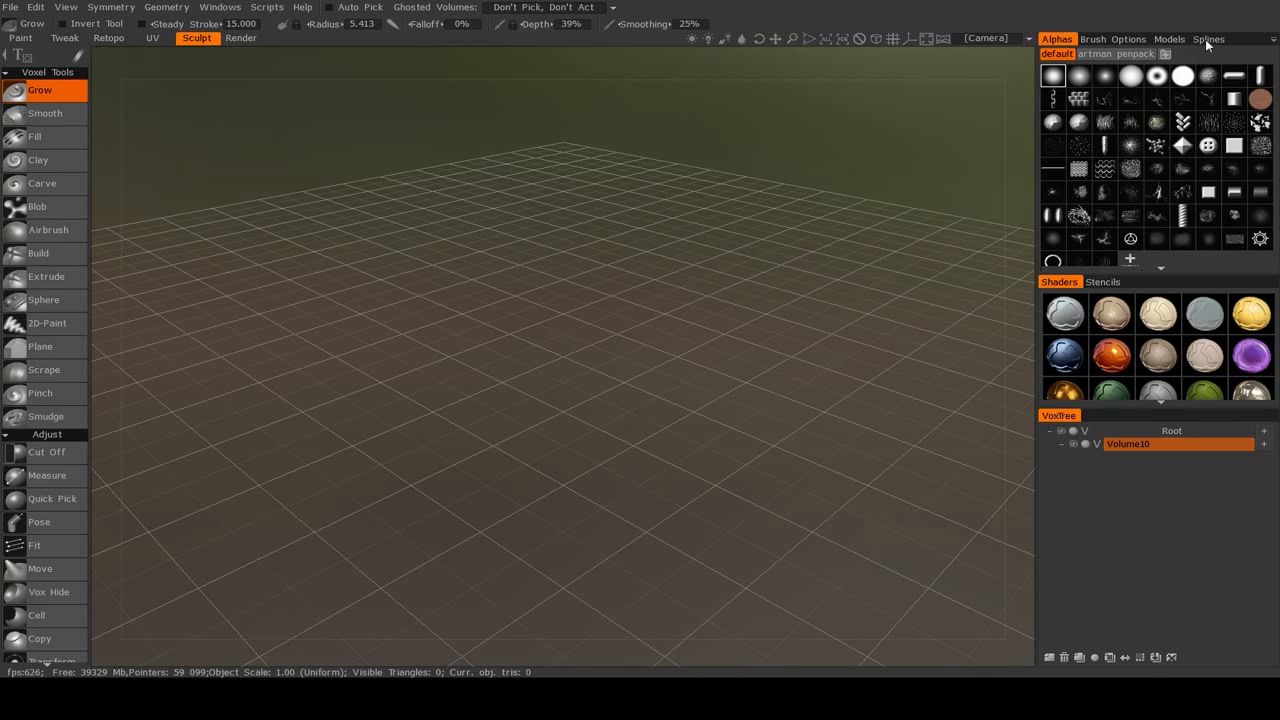
- Show the Models base-shape library, then the Splines profile library in the right panel
{"action": "left_click", "coordinate": [1168, 38]}
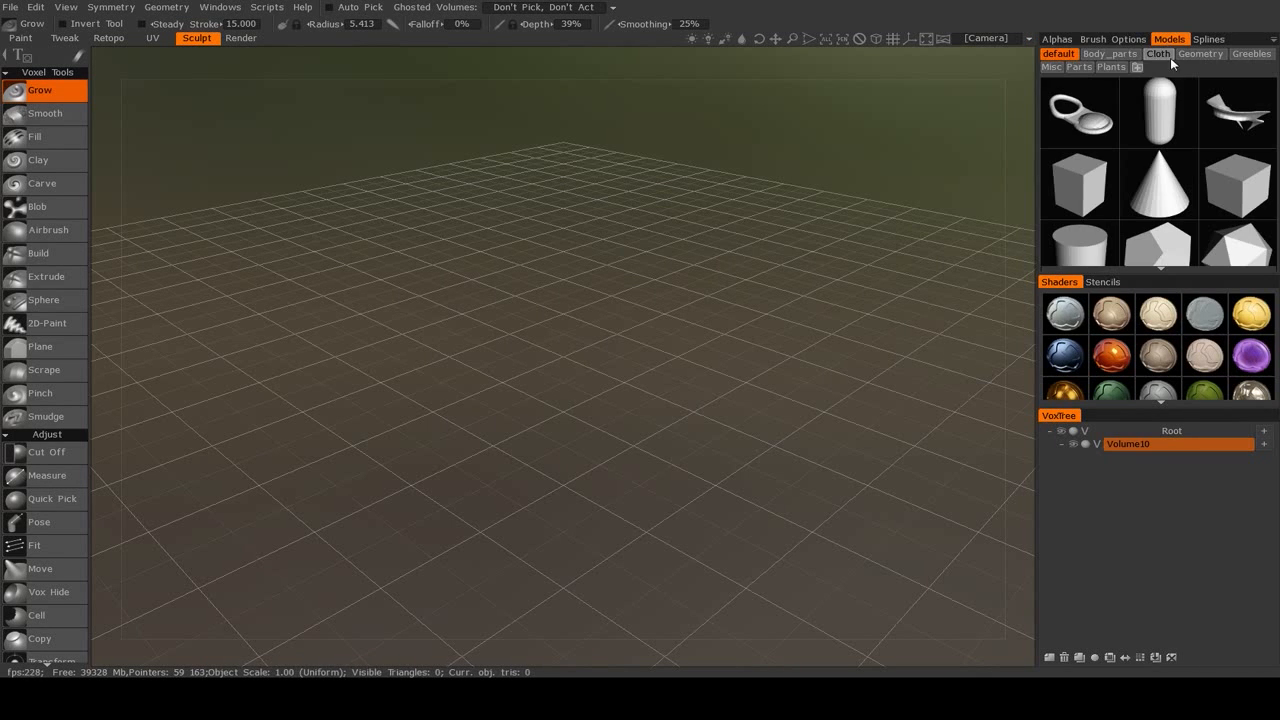
{"action": "left_click", "coordinate": [1208, 40]}
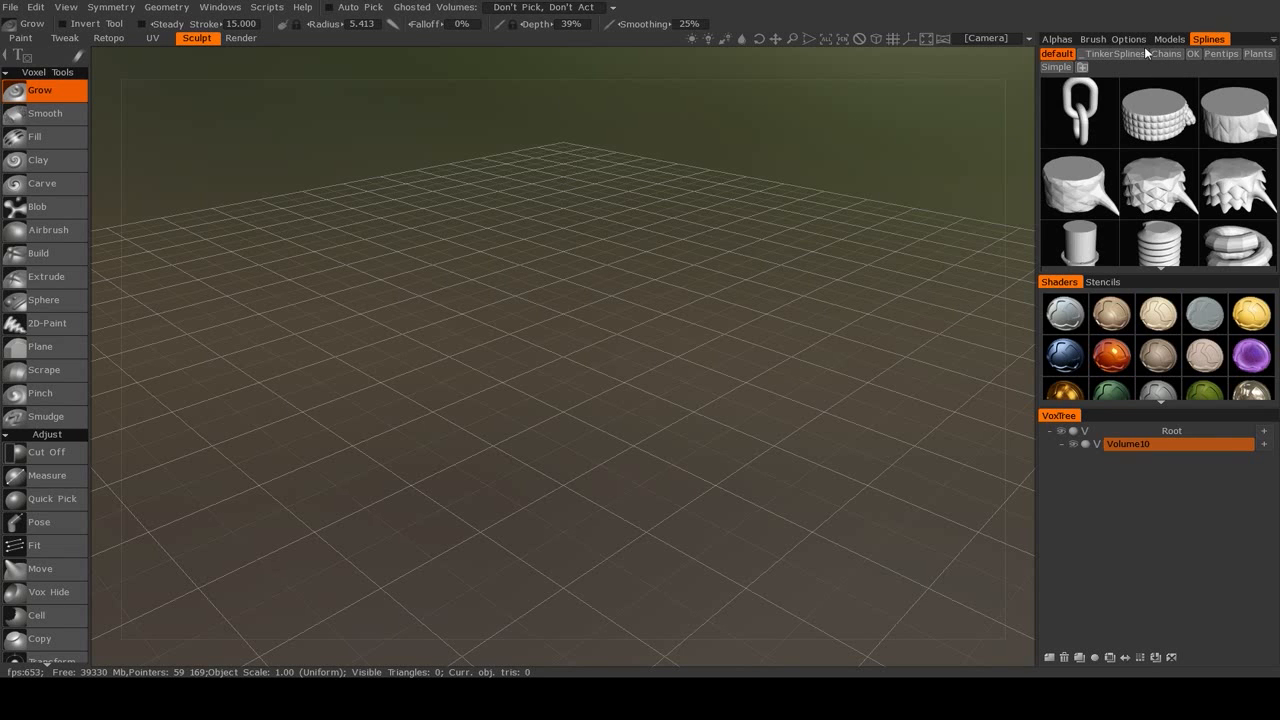
{"action": "mouse_move", "coordinate": [1080, 42]}
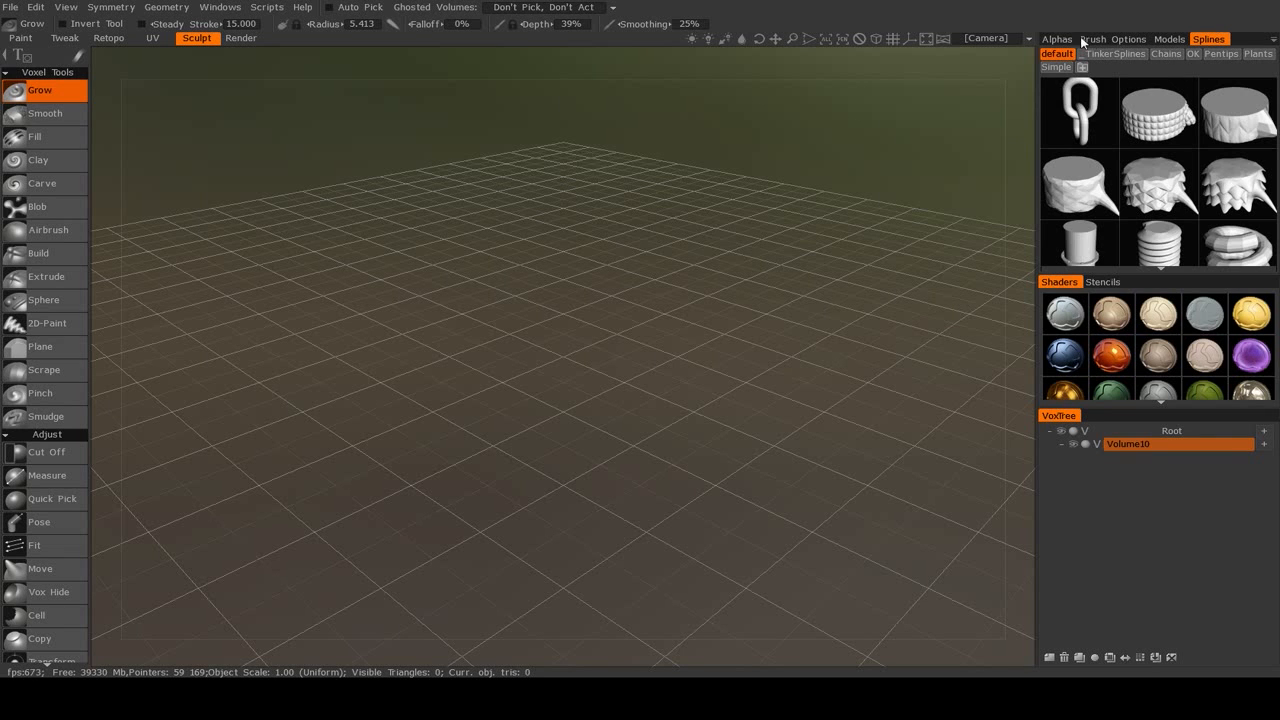
- Return to the Alphas library and regroup, split, then float the Brush Options panel
{"action": "left_click", "coordinate": [1112, 40]}
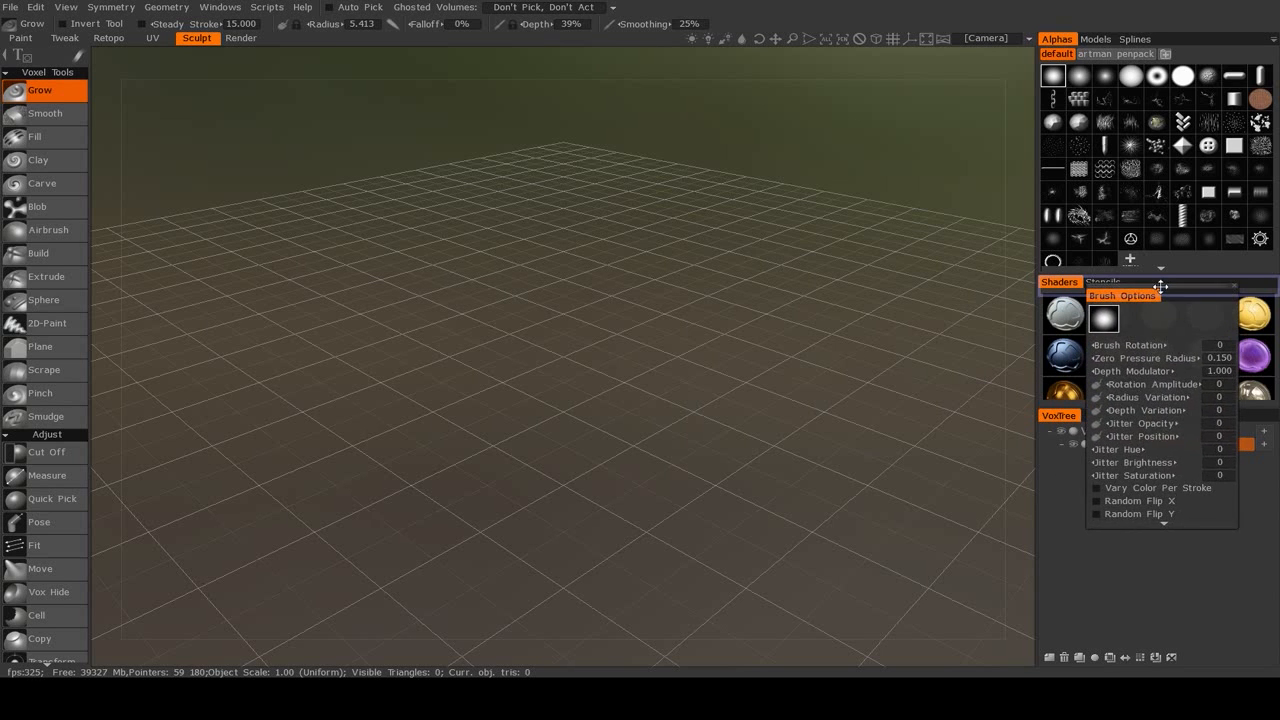
{"action": "left_click", "coordinate": [1060, 280]}
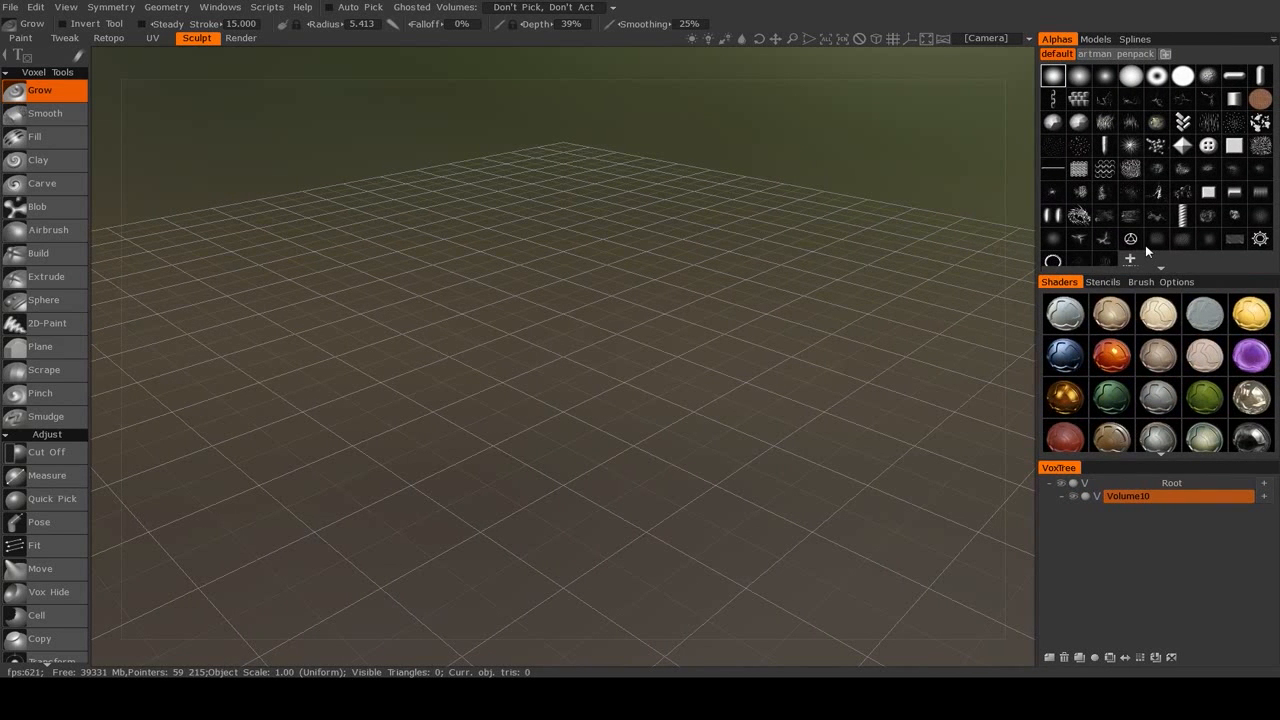
{"action": "mouse_move", "coordinate": [1186, 292]}
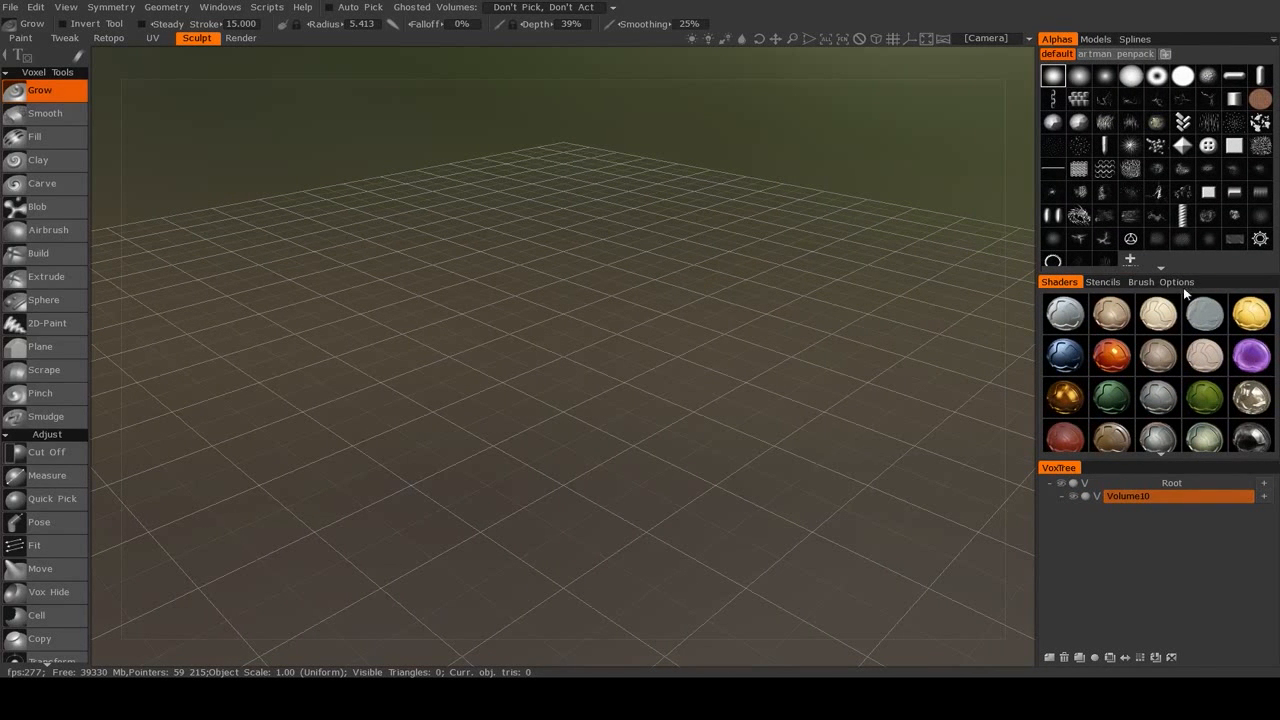
{"action": "left_click", "coordinate": [1160, 280]}
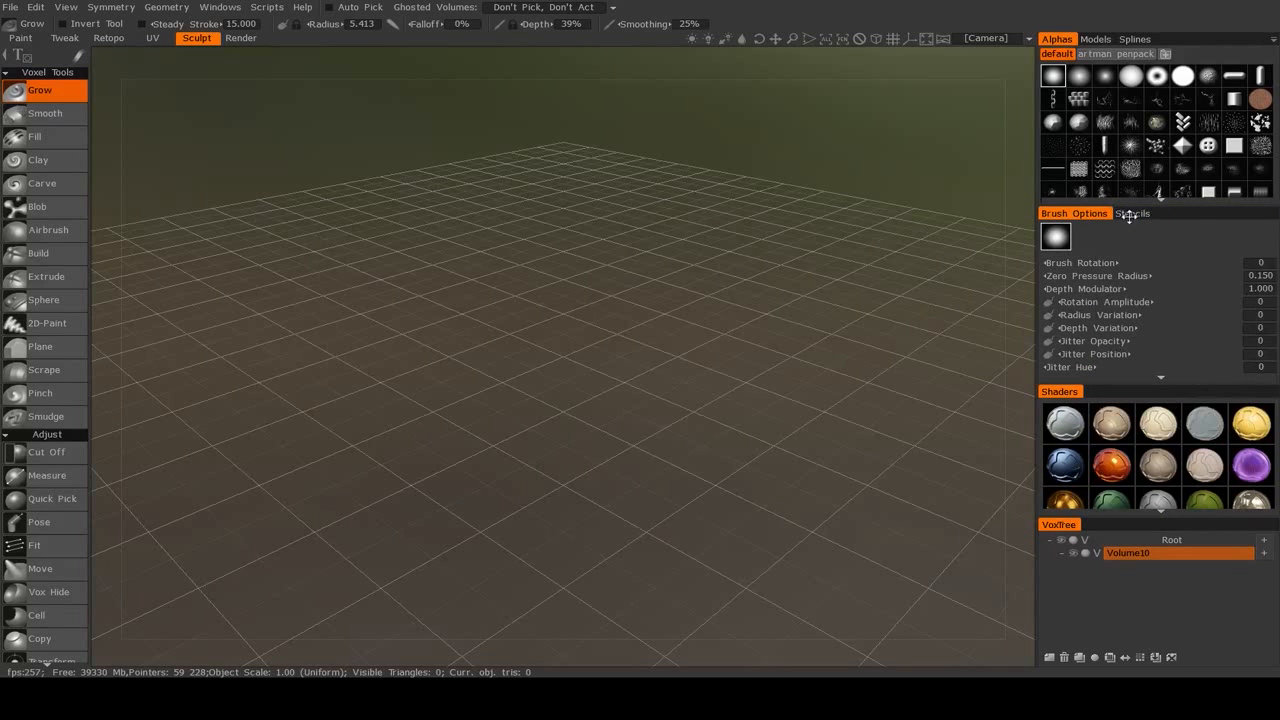
{"action": "left_click", "coordinate": [1132, 212]}
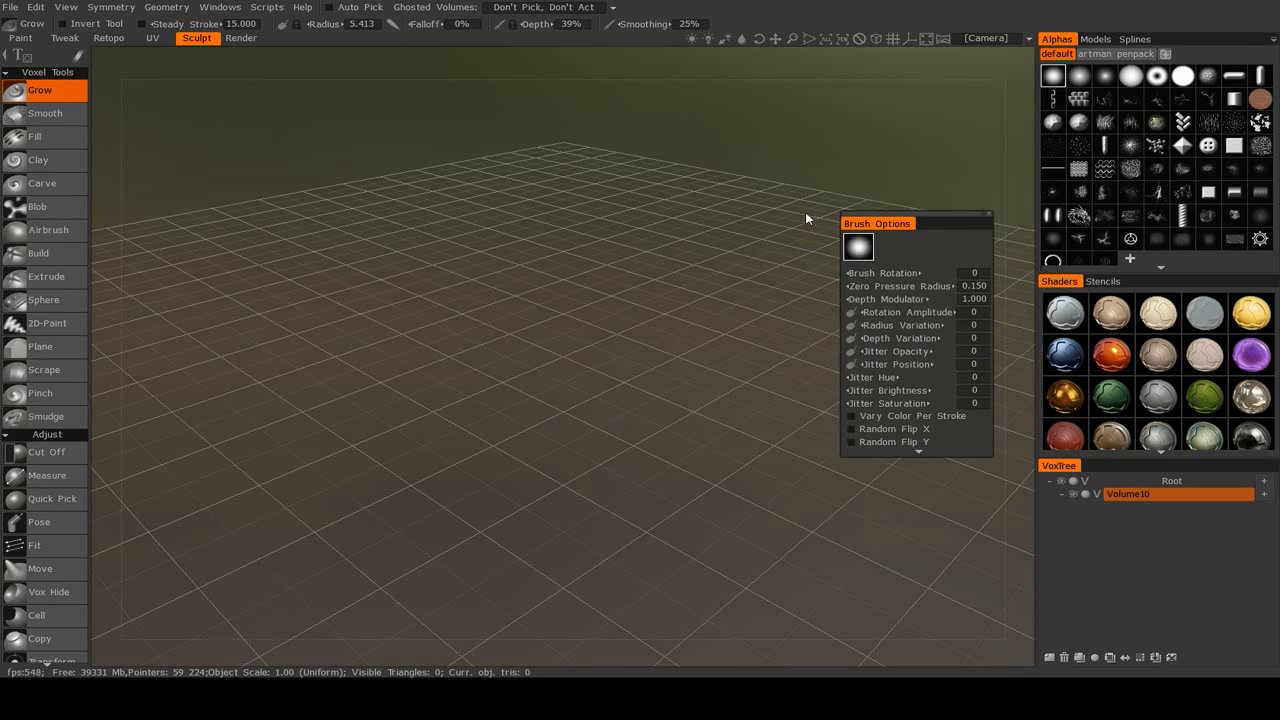
- Dock Brush Options beside the viewport, then move it around as a floating window
{"action": "left_click_drag", "start_coordinate": [878, 224], "coordinate": [852, 238]}
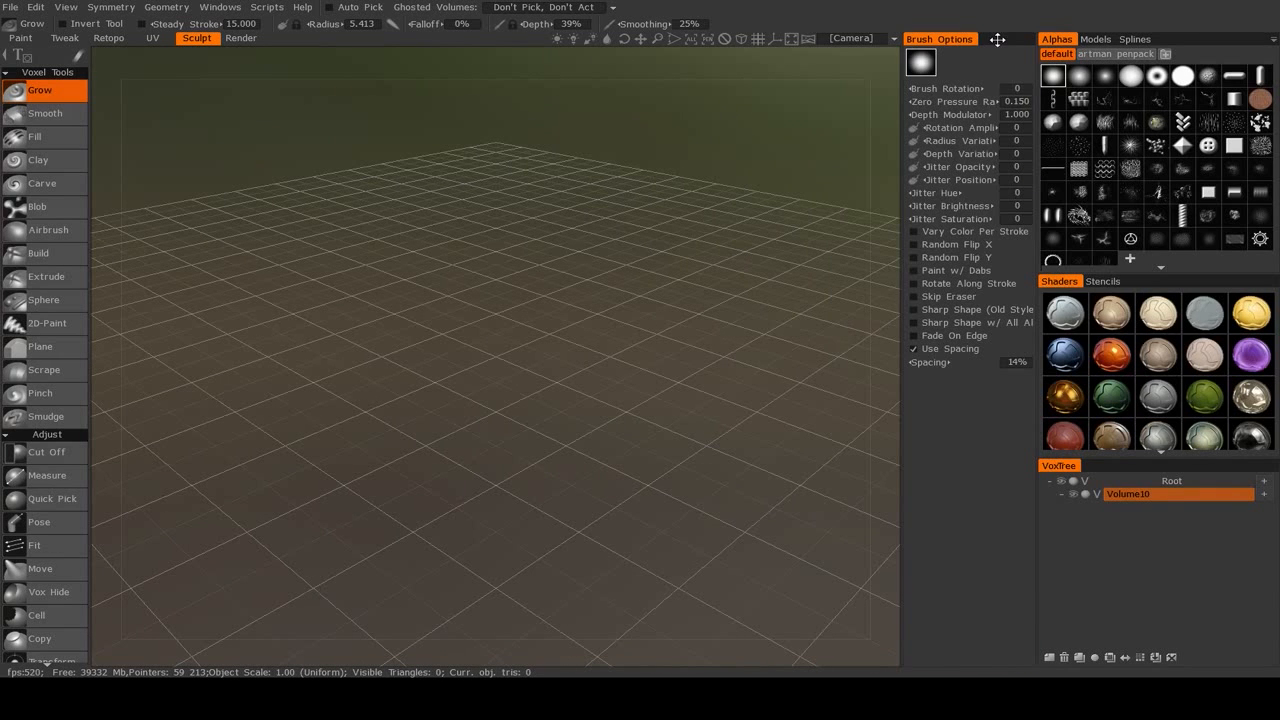
{"action": "mouse_move", "coordinate": [956, 48]}
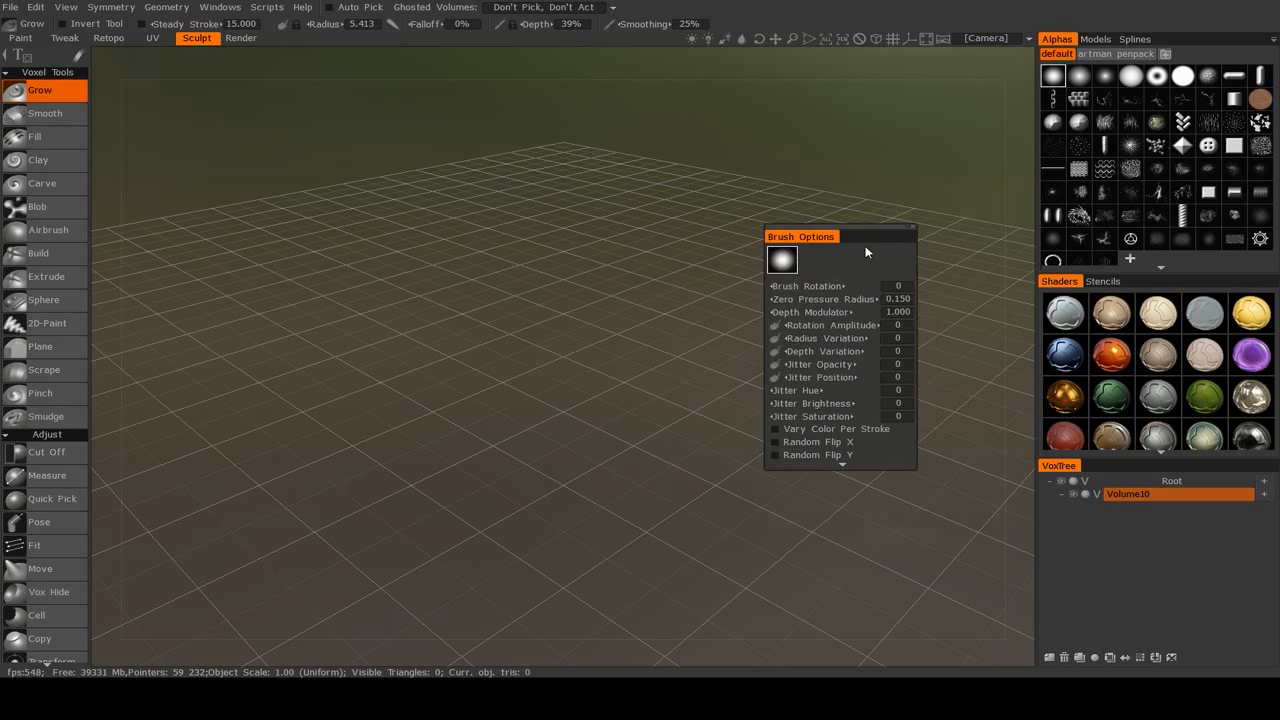
{"action": "mouse_move", "coordinate": [820, 248]}
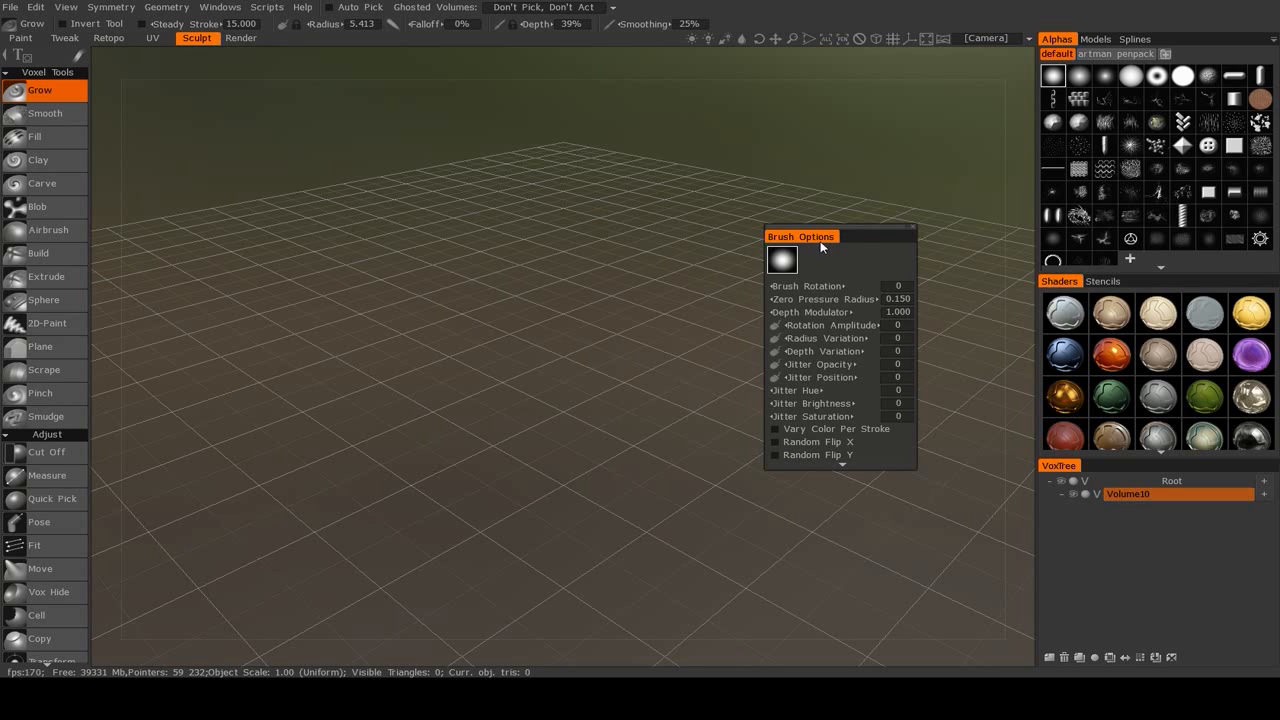
{"action": "left_click_drag", "start_coordinate": [800, 236], "coordinate": [784, 252]}
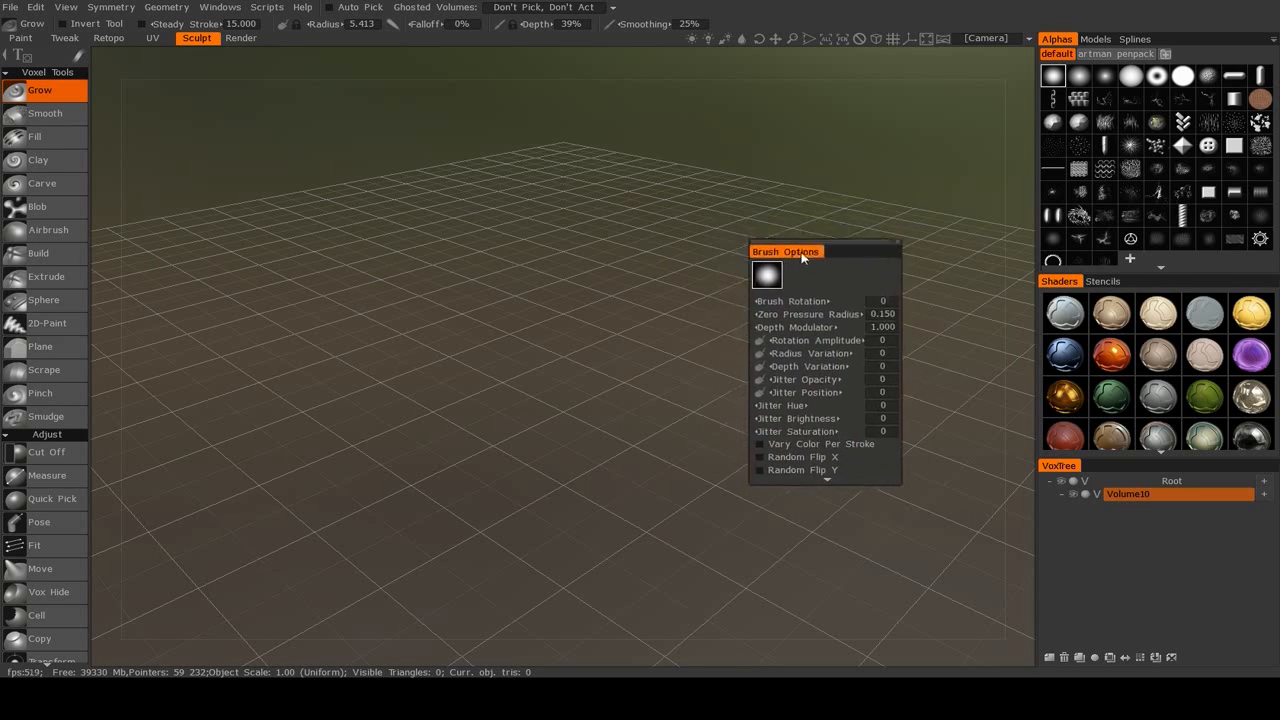
{"action": "left_click_drag", "start_coordinate": [786, 252], "coordinate": [728, 232]}
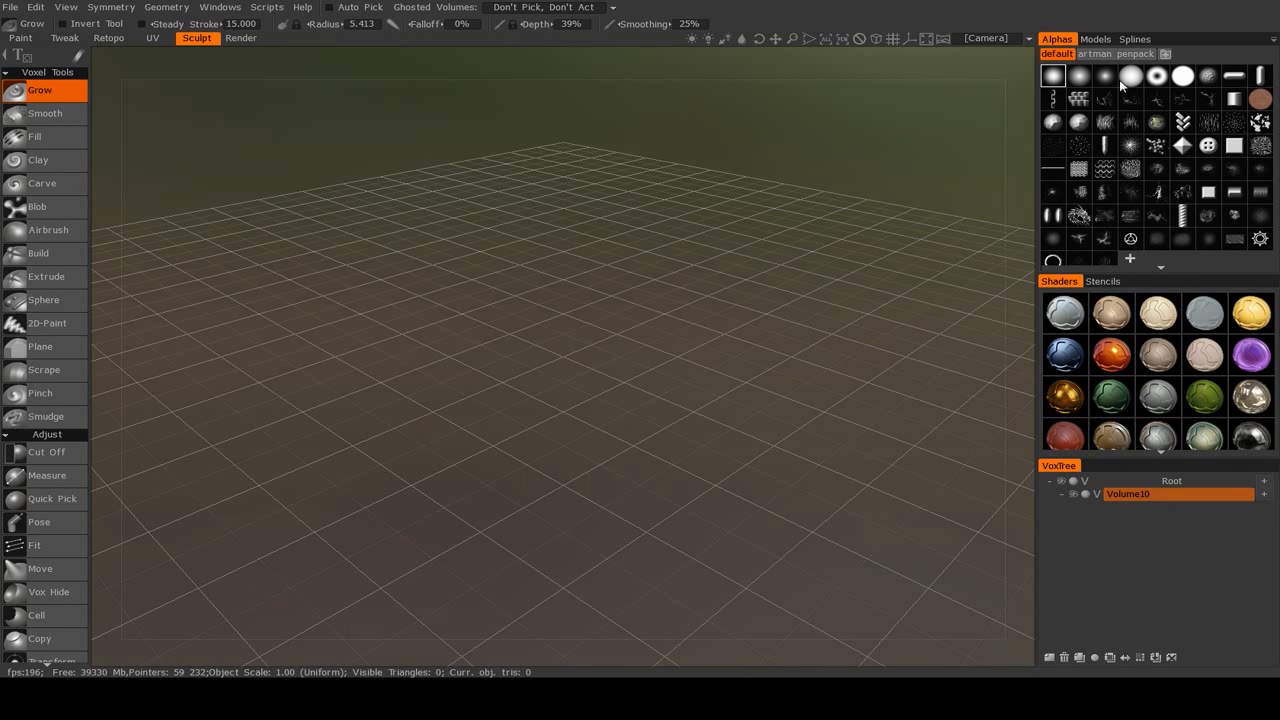
{"action": "mouse_move", "coordinate": [1188, 232]}
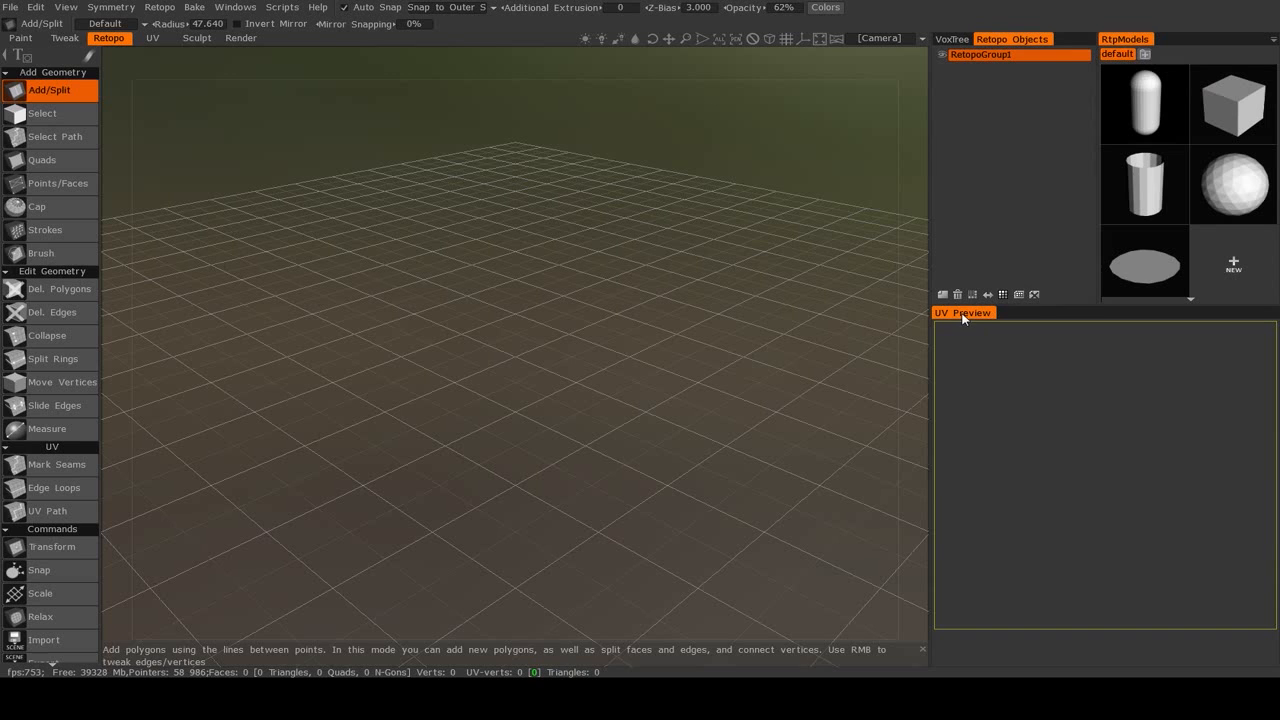
- Return to the Sculpt room with its default panel layout
{"action": "left_click", "coordinate": [196, 38]}
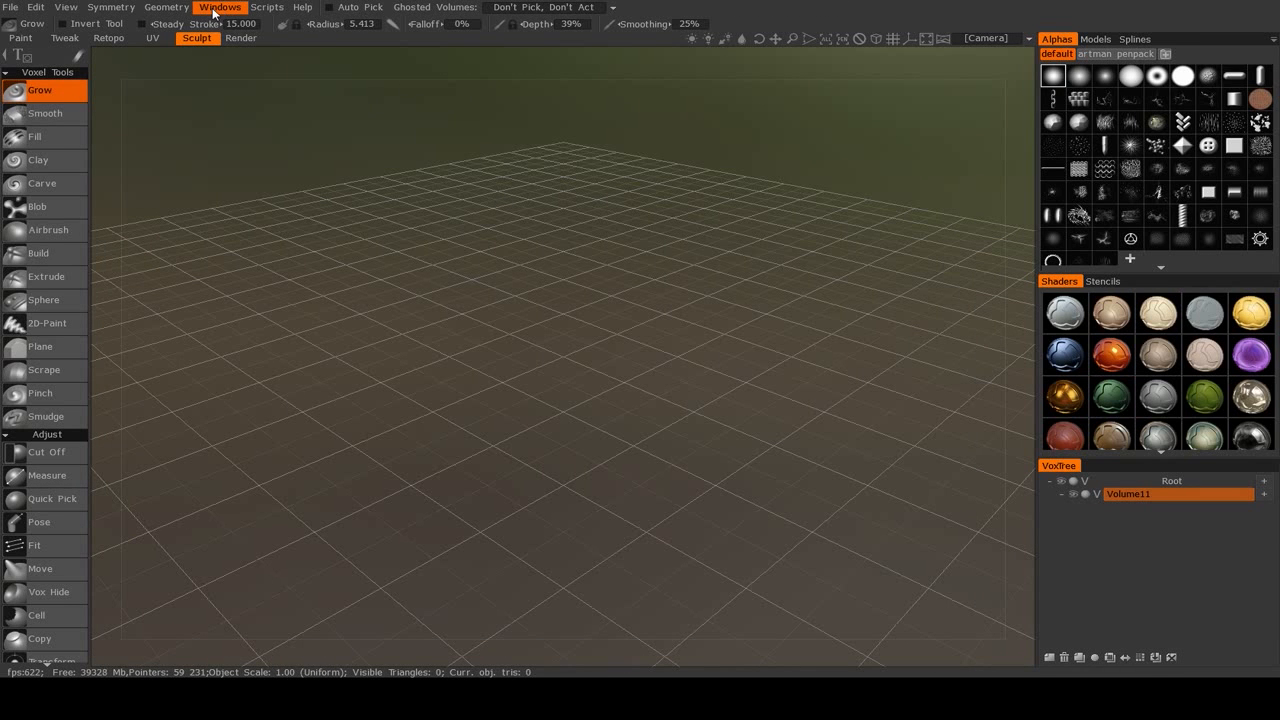
- Bring the Brush Options panel back from the Windows > Popups list
{"action": "left_click", "coordinate": [220, 8]}
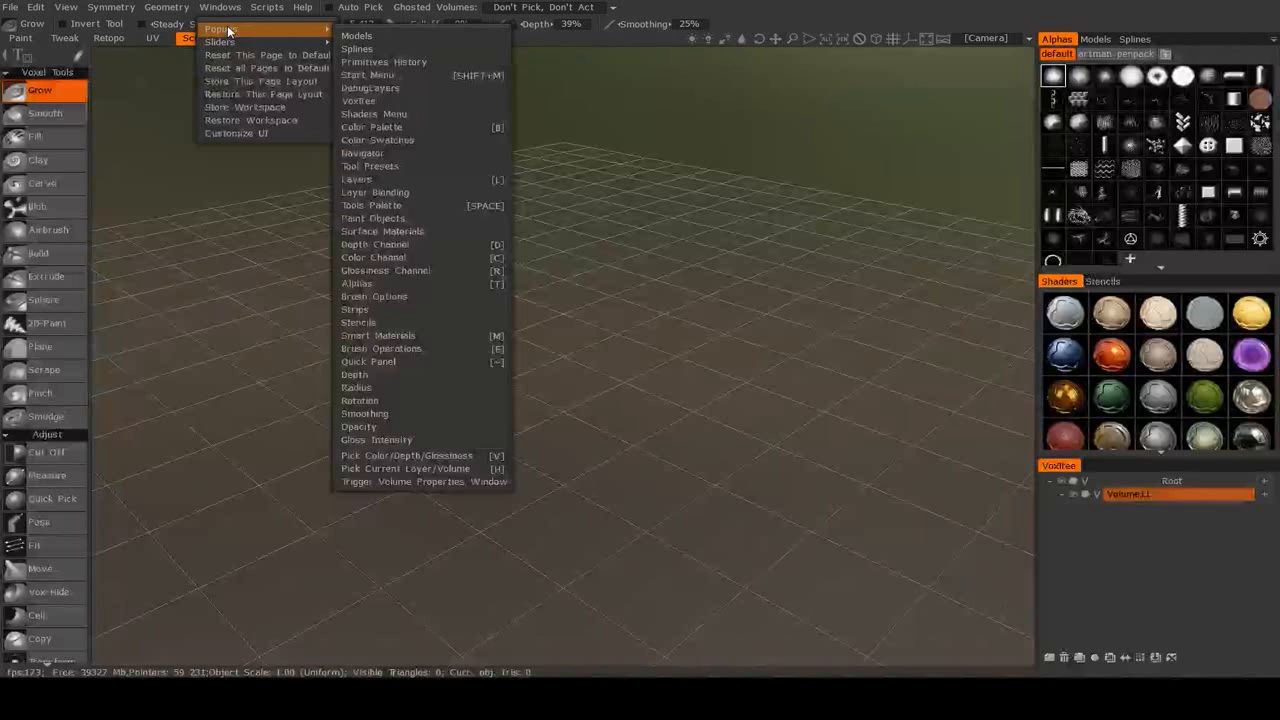
{"action": "mouse_move", "coordinate": [388, 296]}
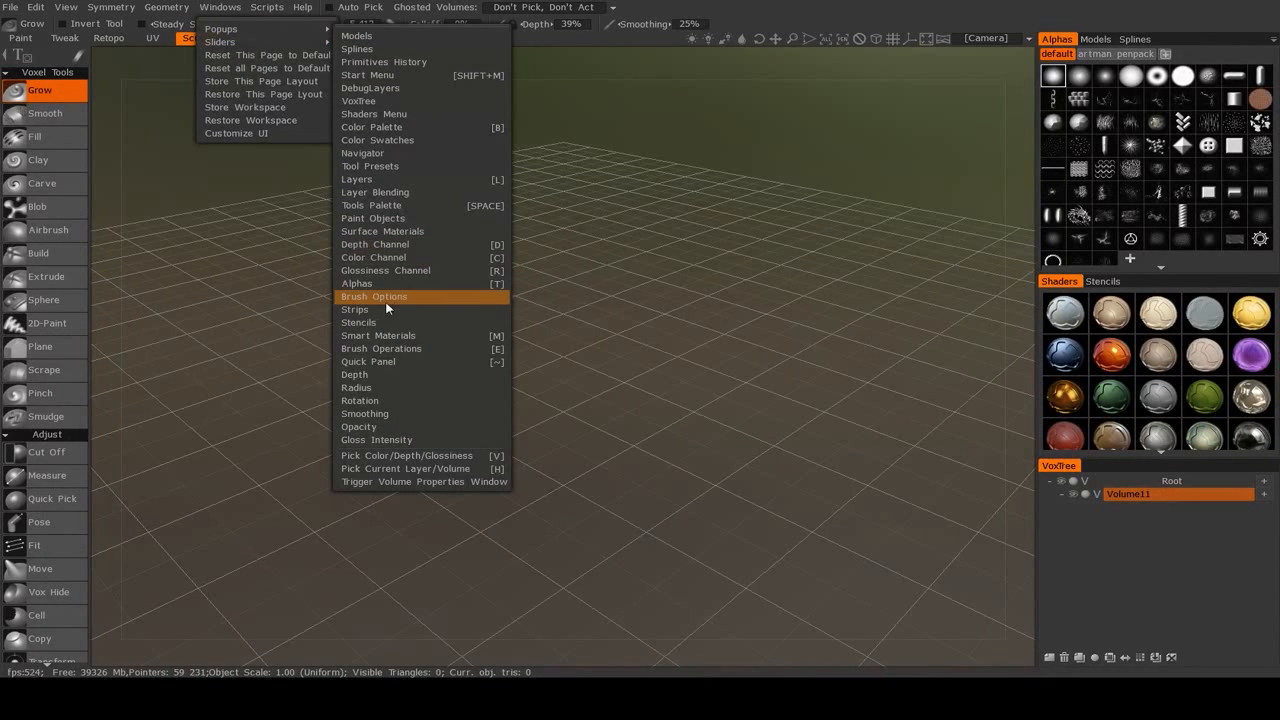
{"action": "mouse_move", "coordinate": [386, 304]}
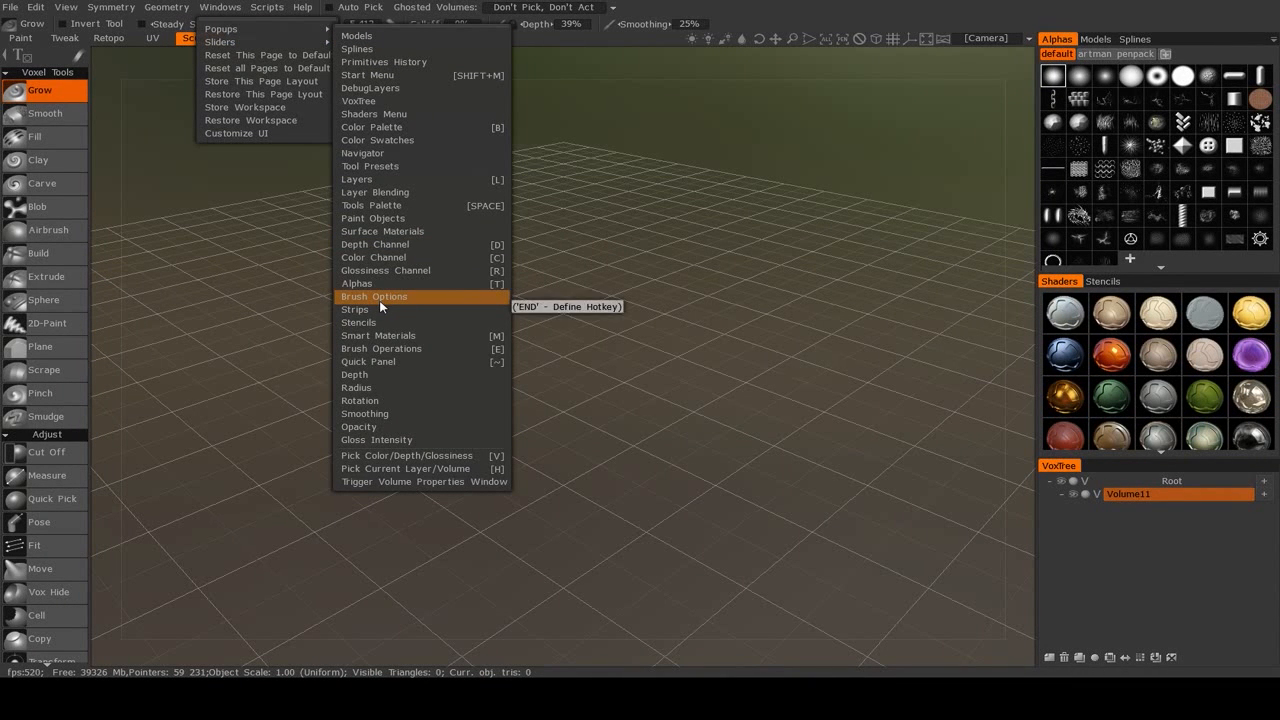
{"action": "left_click", "coordinate": [374, 296]}
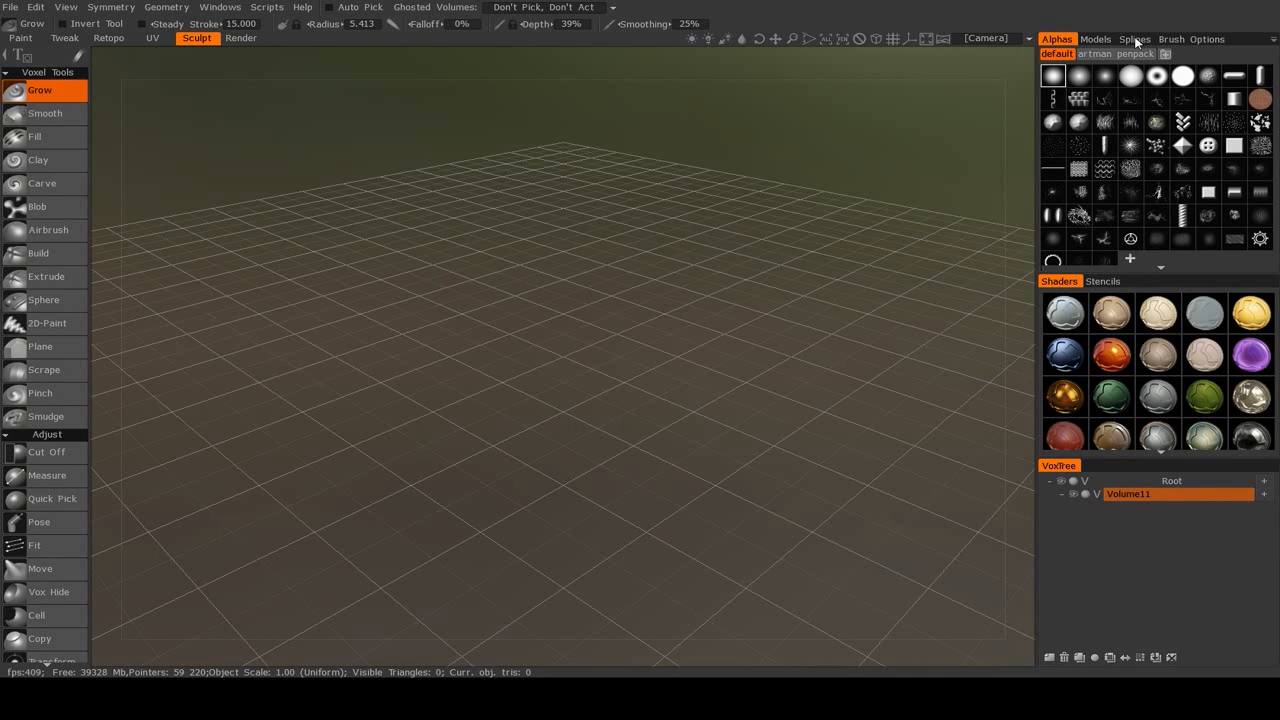
{"action": "left_click", "coordinate": [220, 8]}
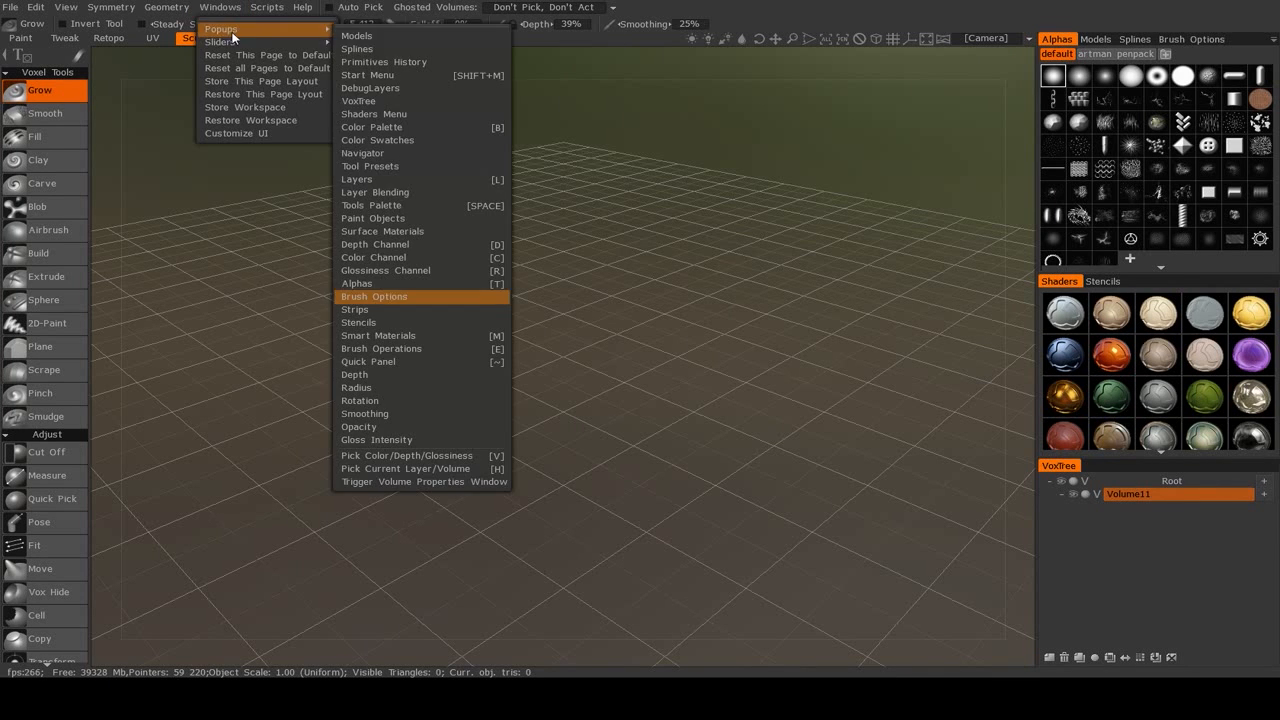
{"action": "mouse_move", "coordinate": [356, 36]}
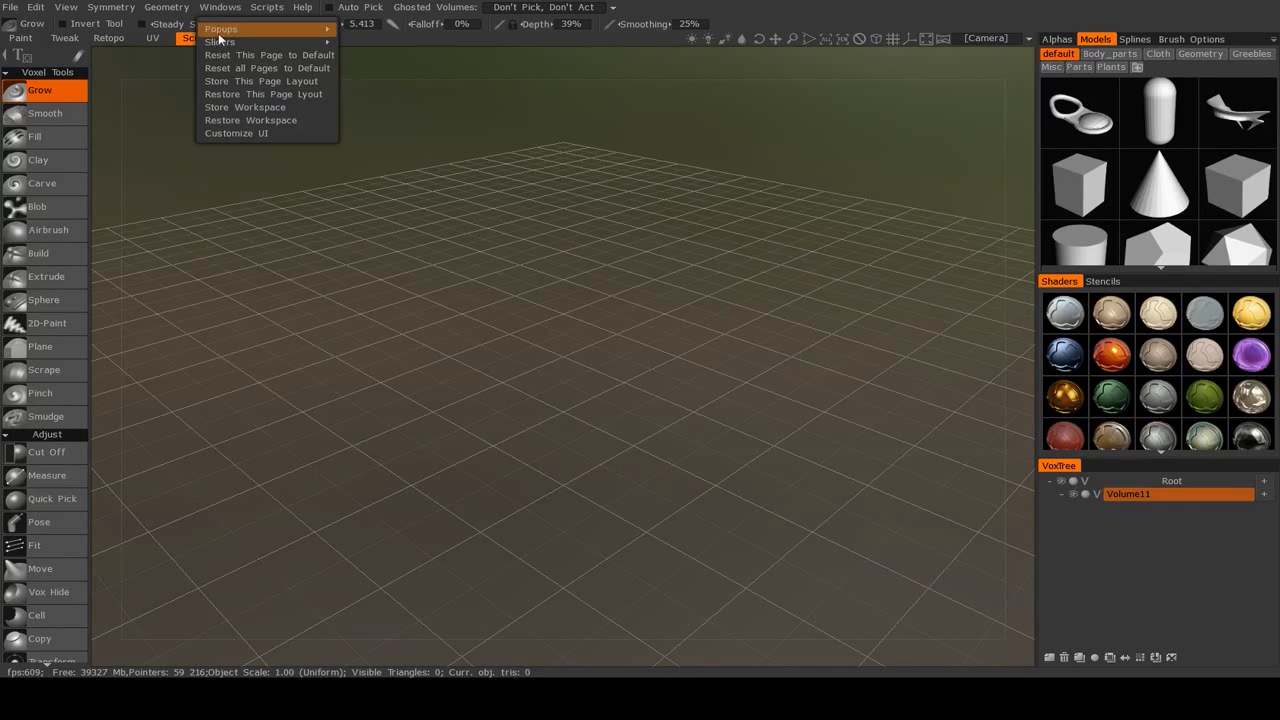
{"action": "mouse_move", "coordinate": [220, 28]}
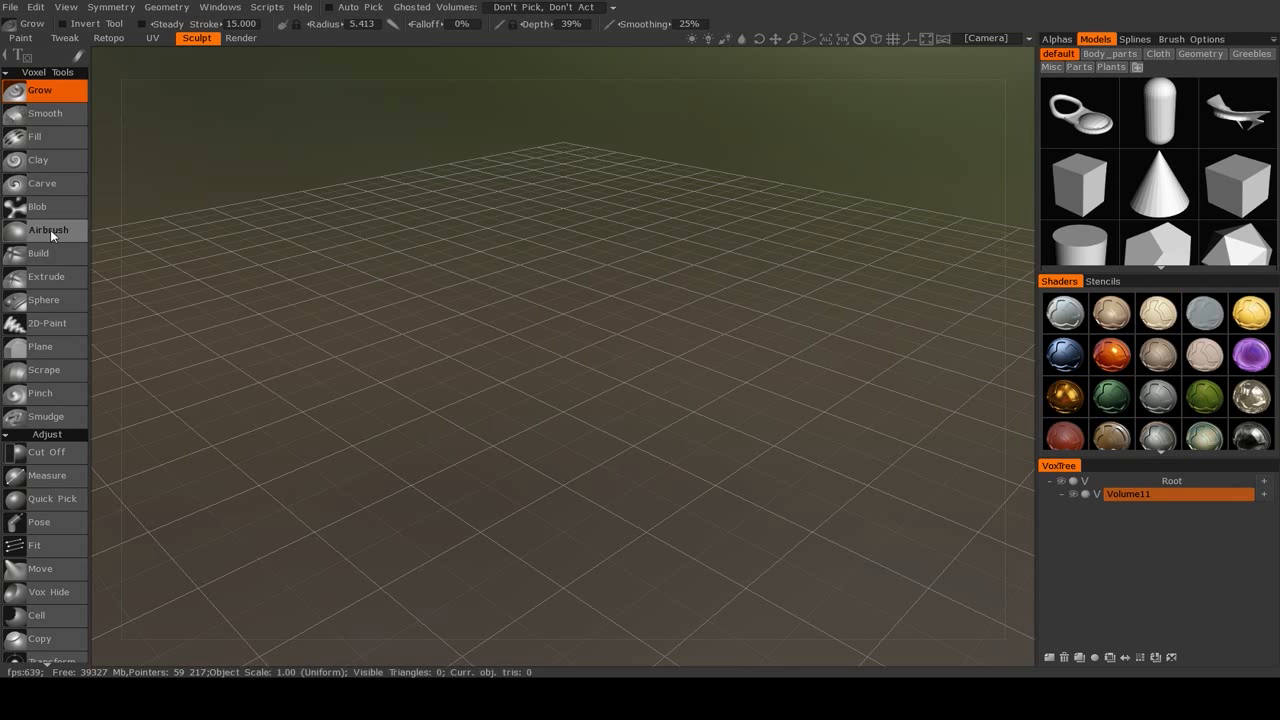
{"action": "mouse_move", "coordinate": [58, 108]}
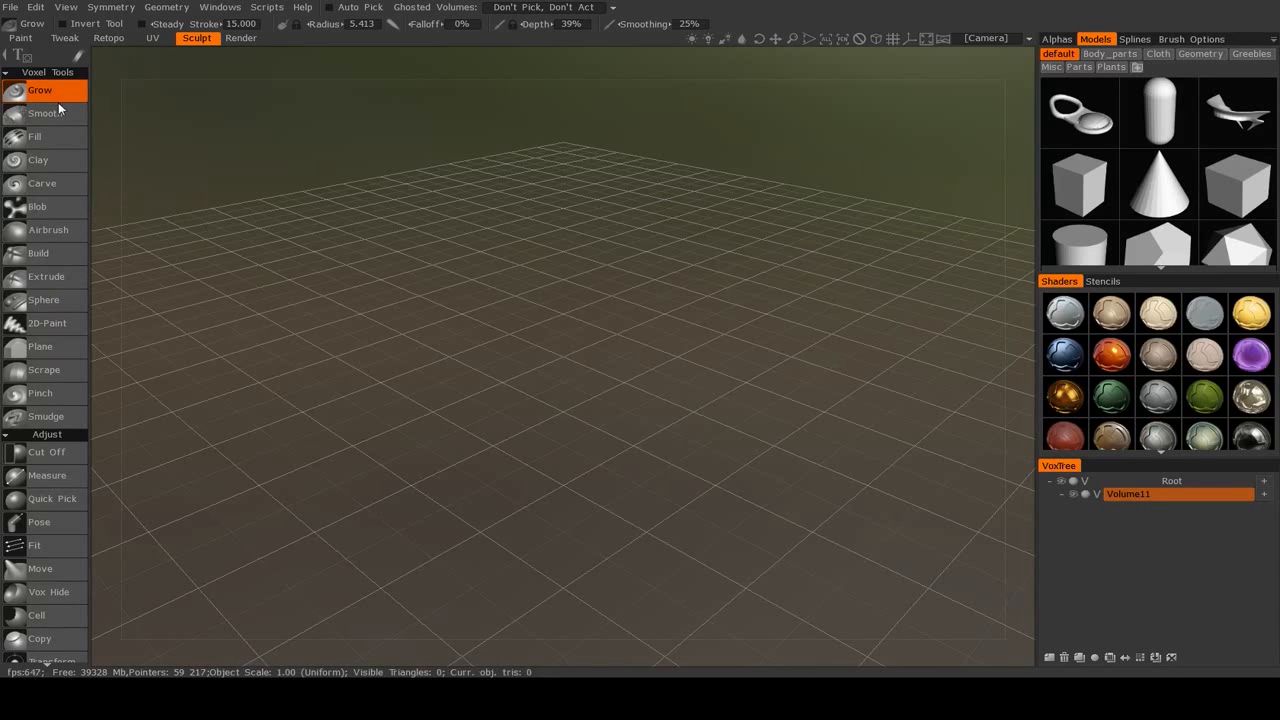
{"action": "left_click", "coordinate": [108, 38]}
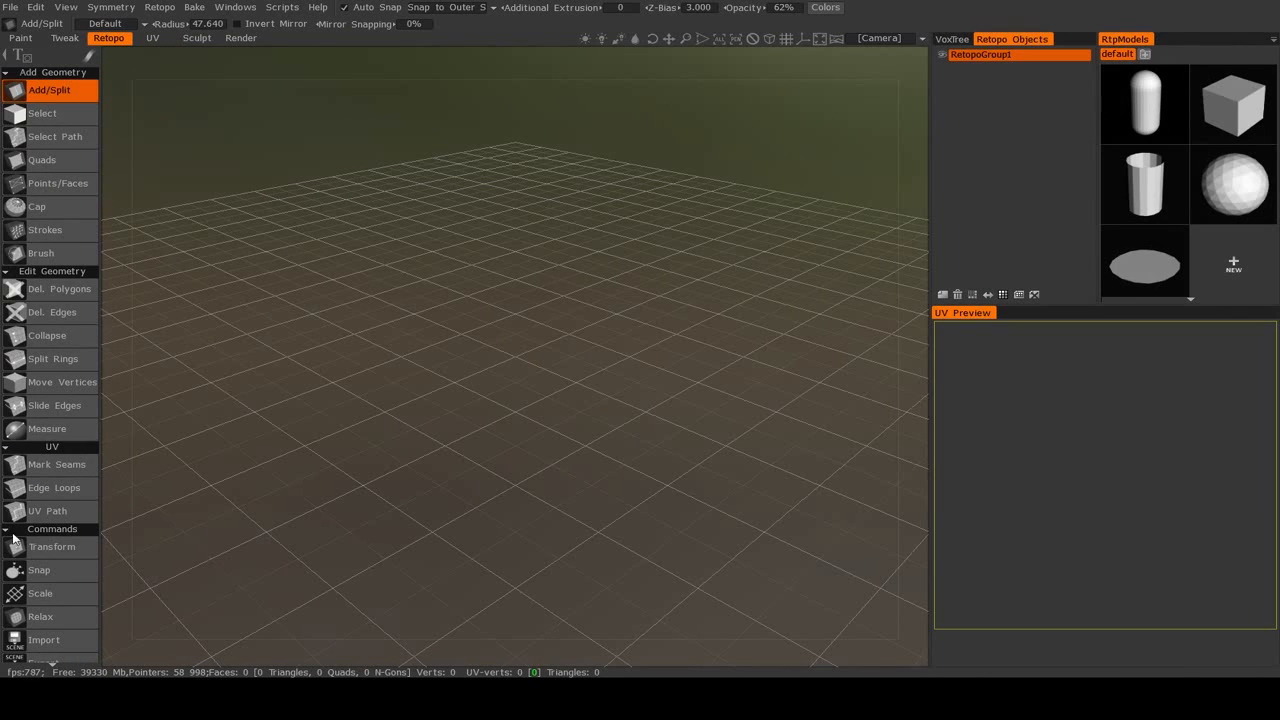
{"action": "left_click", "coordinate": [196, 38]}
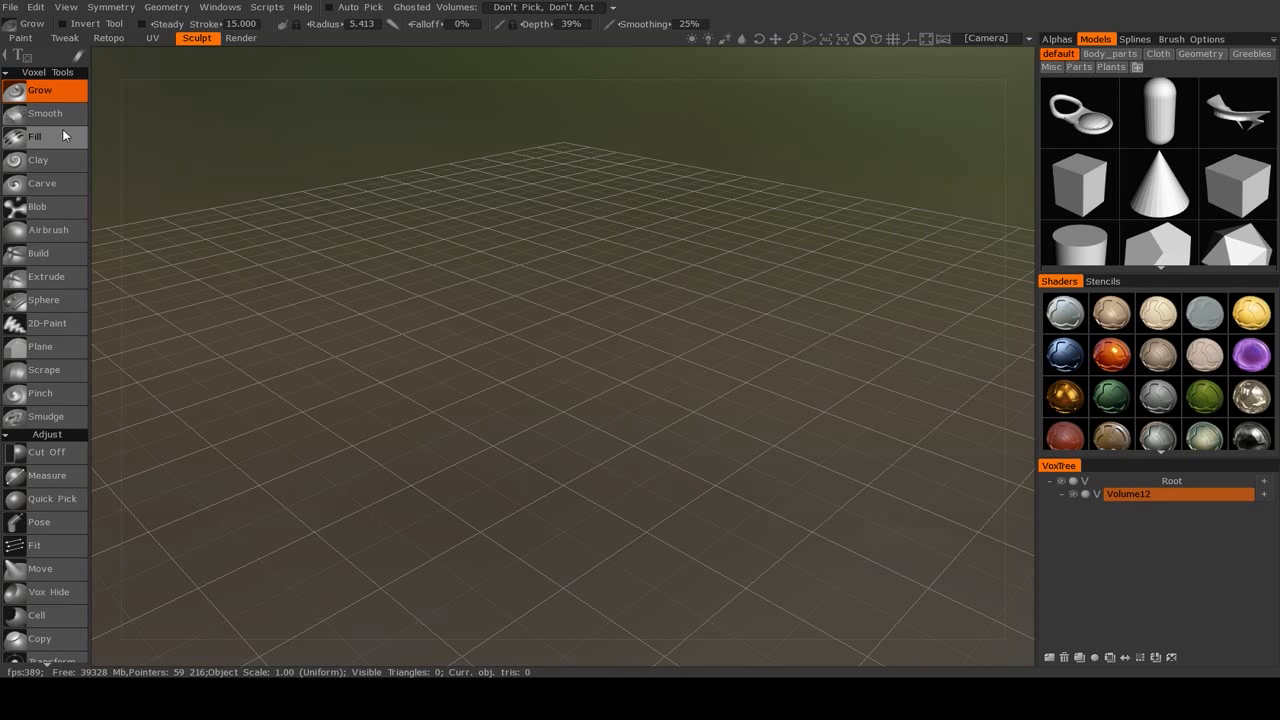
{"action": "mouse_move", "coordinate": [68, 160]}
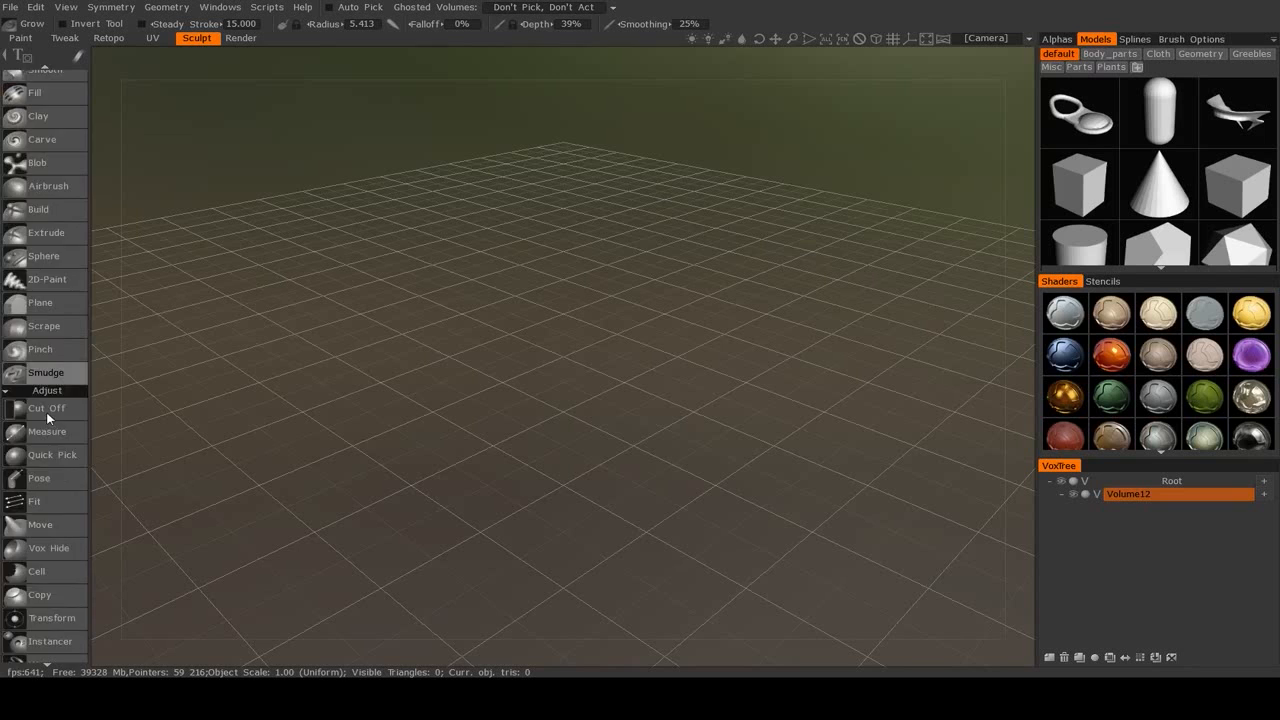
{"action": "scroll", "scroll_direction": "down", "scroll_amount": 3}
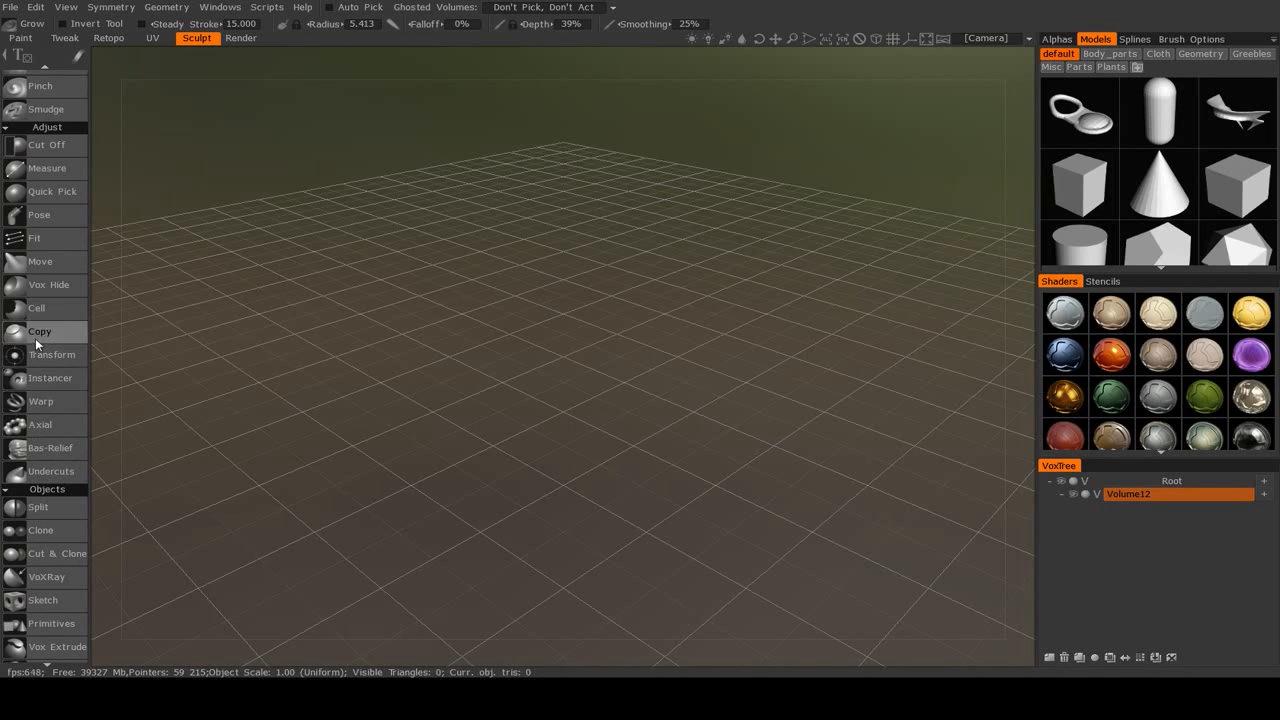
{"action": "mouse_move", "coordinate": [40, 332]}
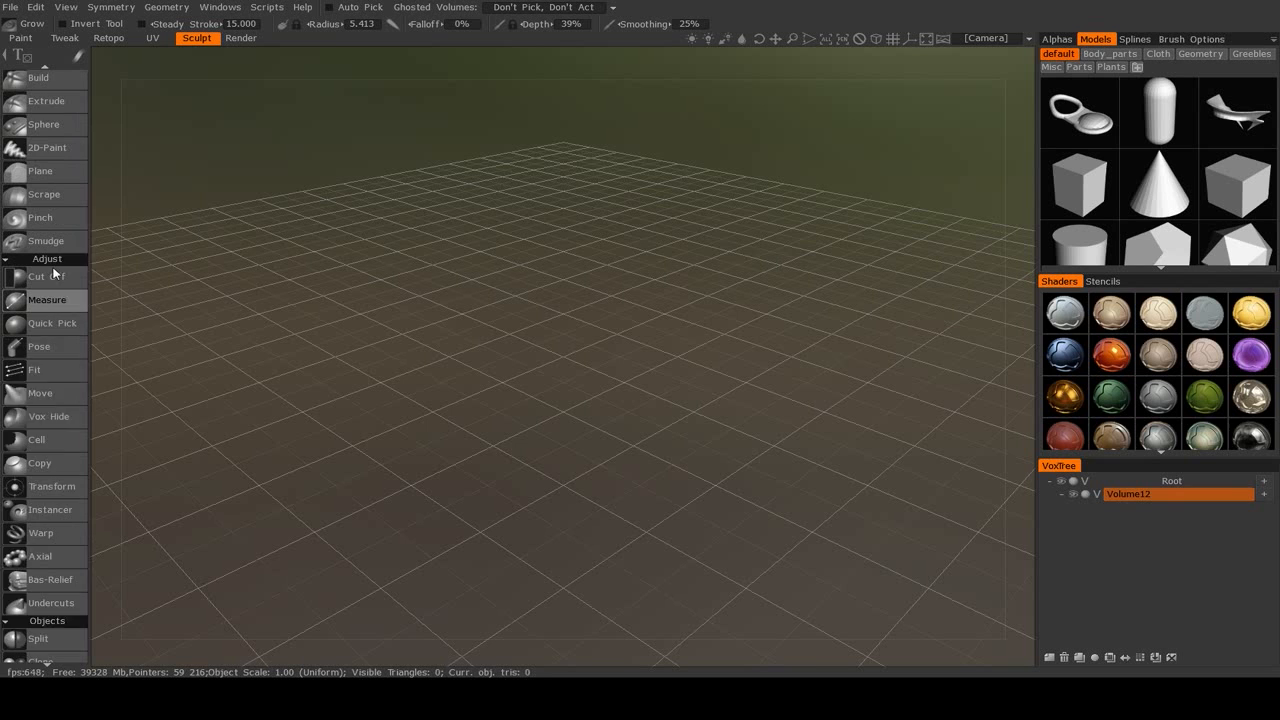
{"action": "mouse_move", "coordinate": [44, 168]}
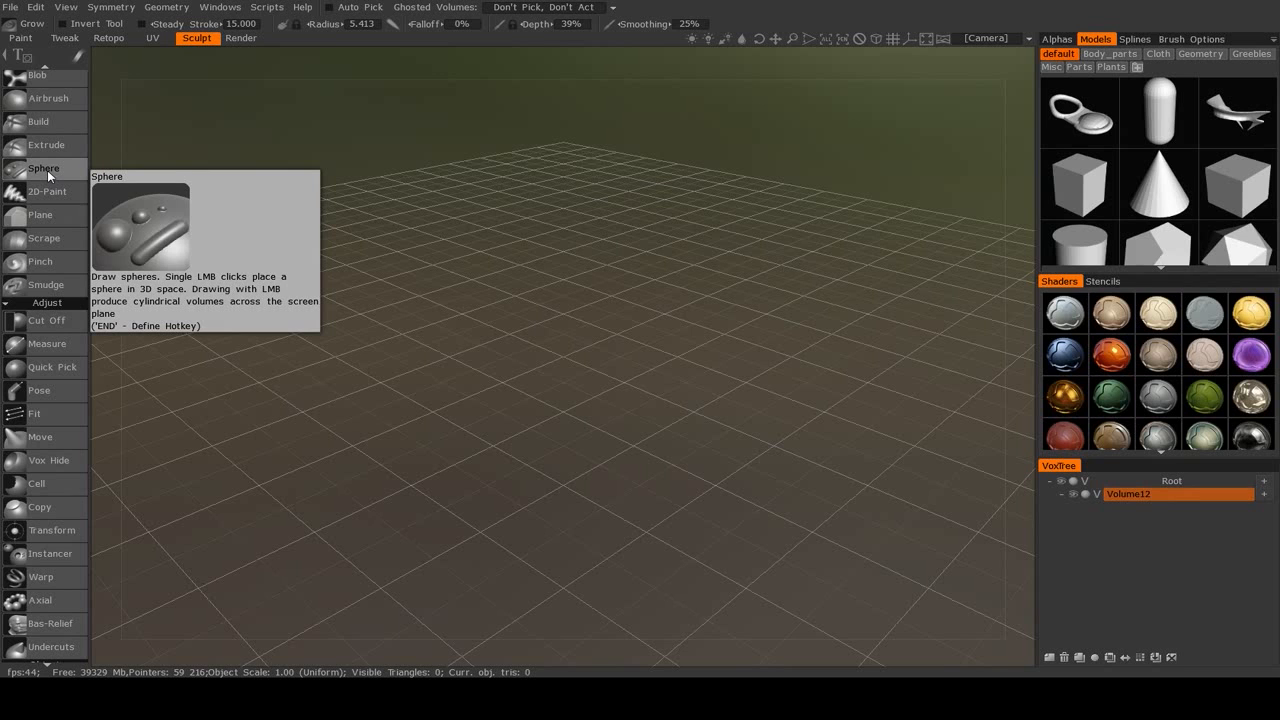
{"action": "mouse_move", "coordinate": [48, 198]}
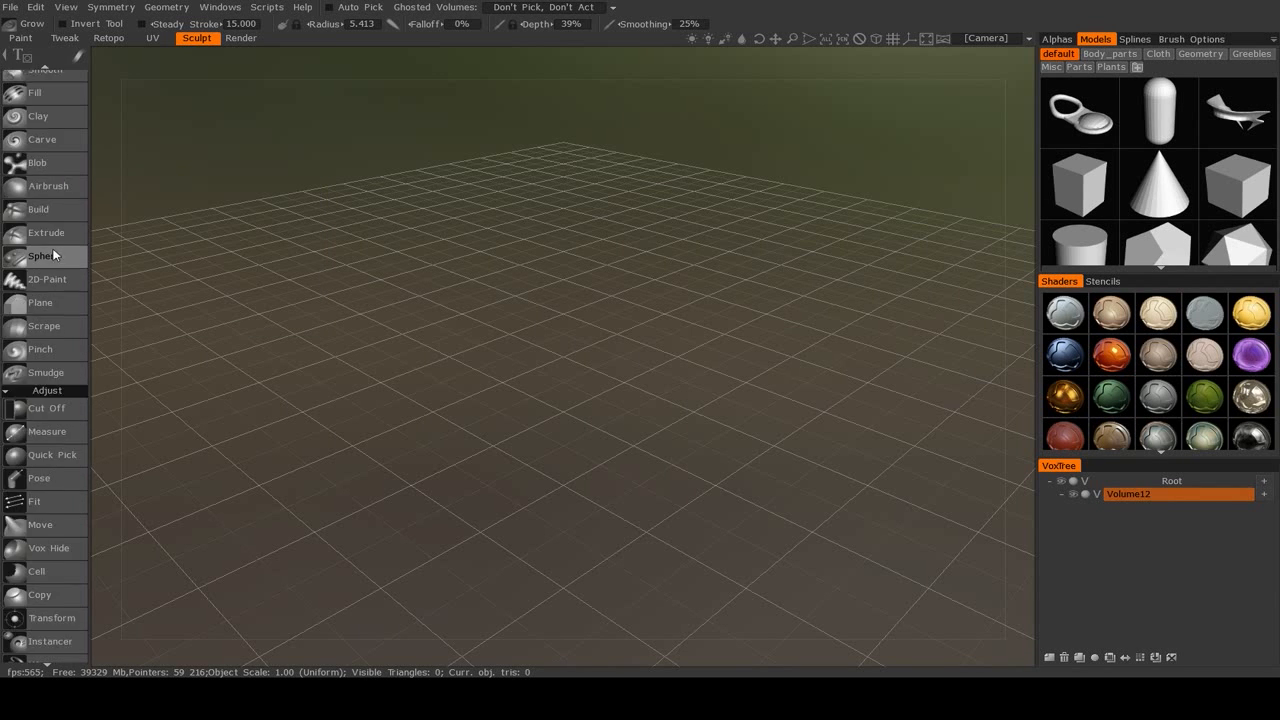
- Scroll the Sculpt tool list to Objects and activate the Curves spline-drawing tool
{"action": "scroll", "scroll_direction": "down", "scroll_amount": 3}
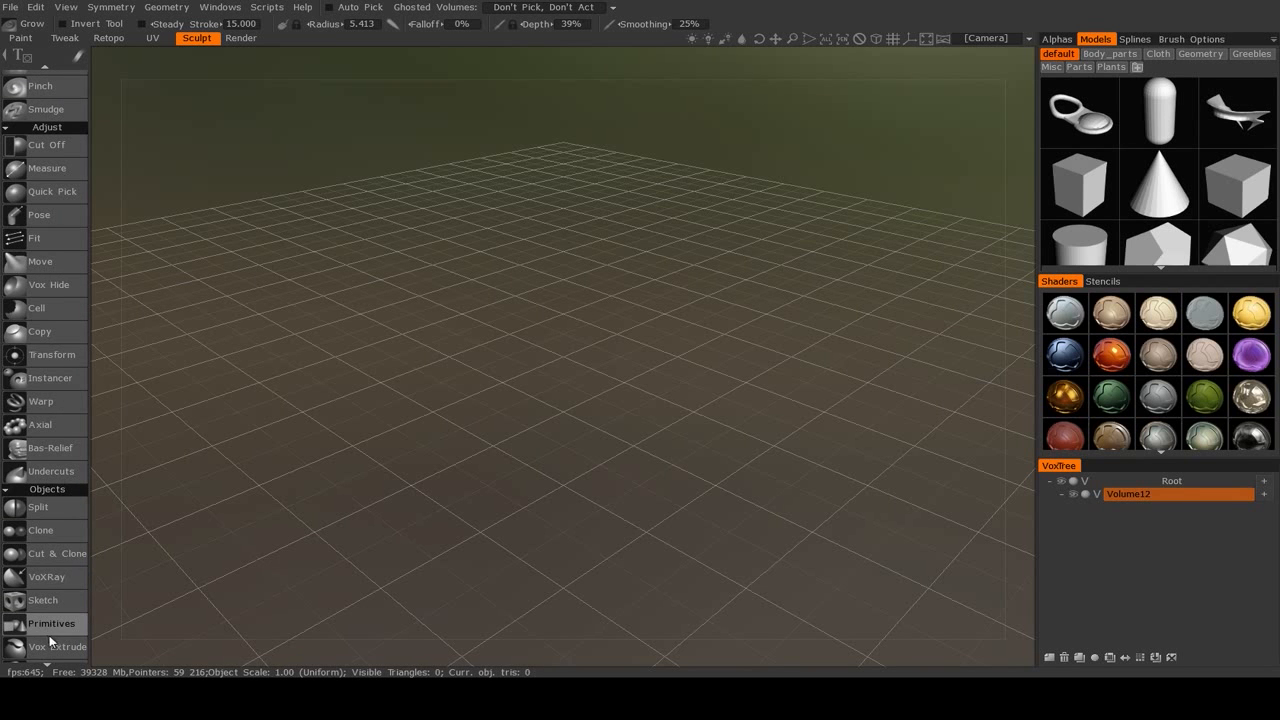
{"action": "scroll", "scroll_direction": "down", "scroll_amount": 3}
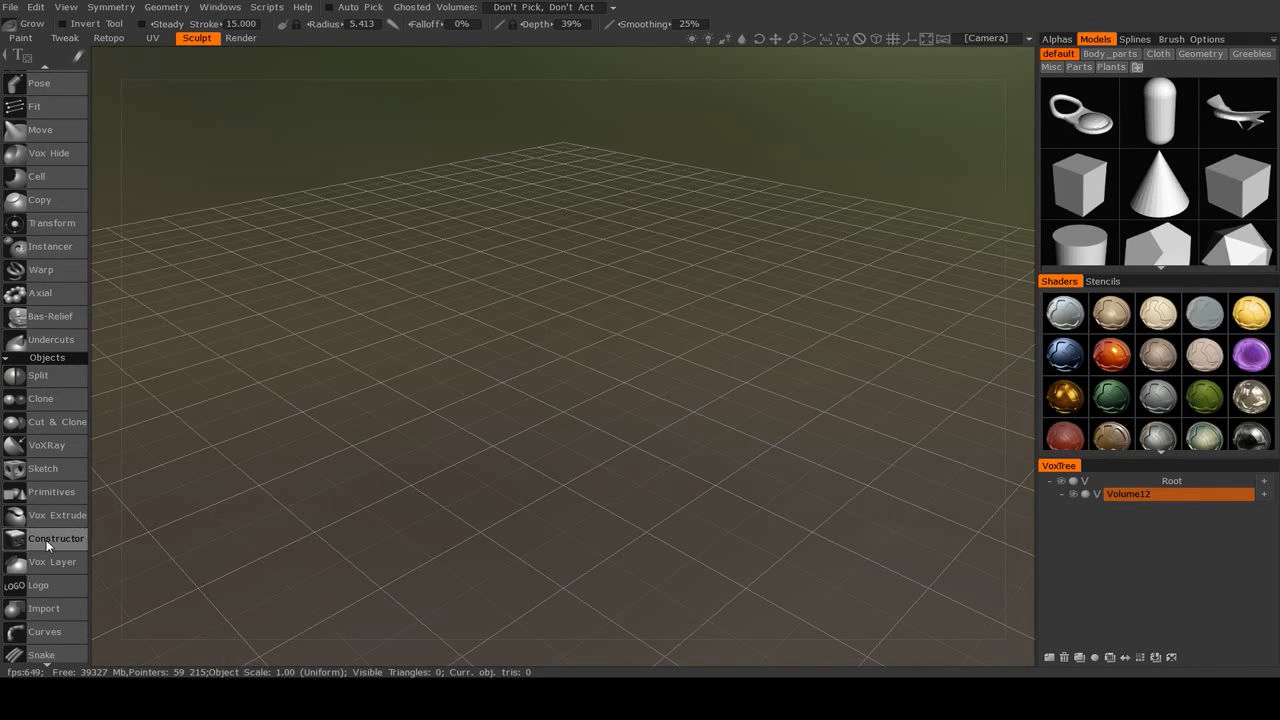
{"action": "scroll", "scroll_direction": "down", "scroll_amount": 3}
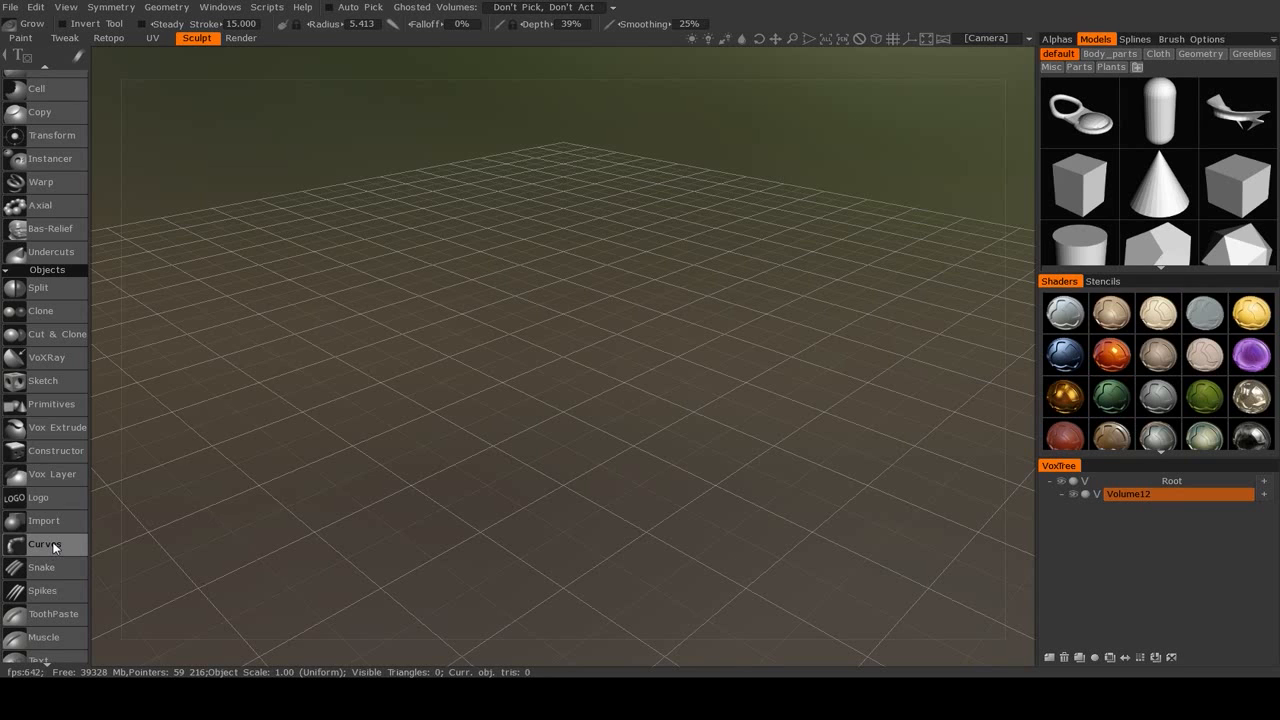
{"action": "mouse_move", "coordinate": [56, 548]}
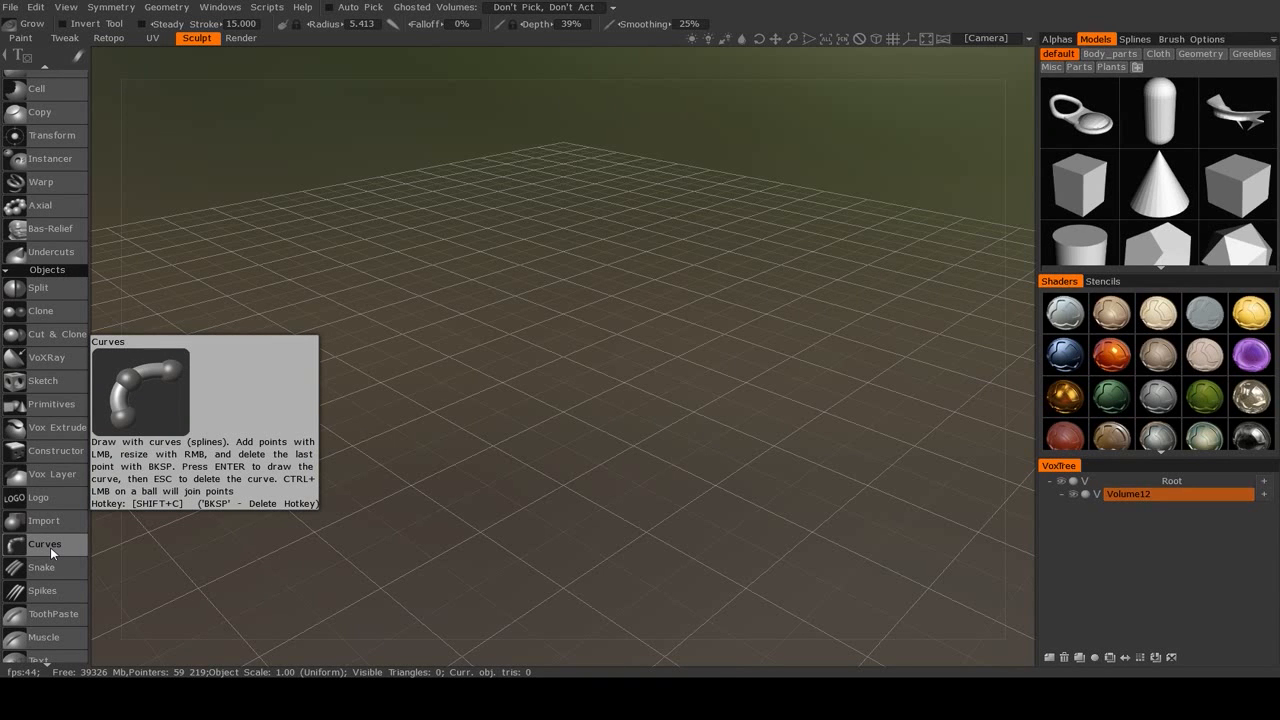
{"action": "mouse_move", "coordinate": [604, 264]}
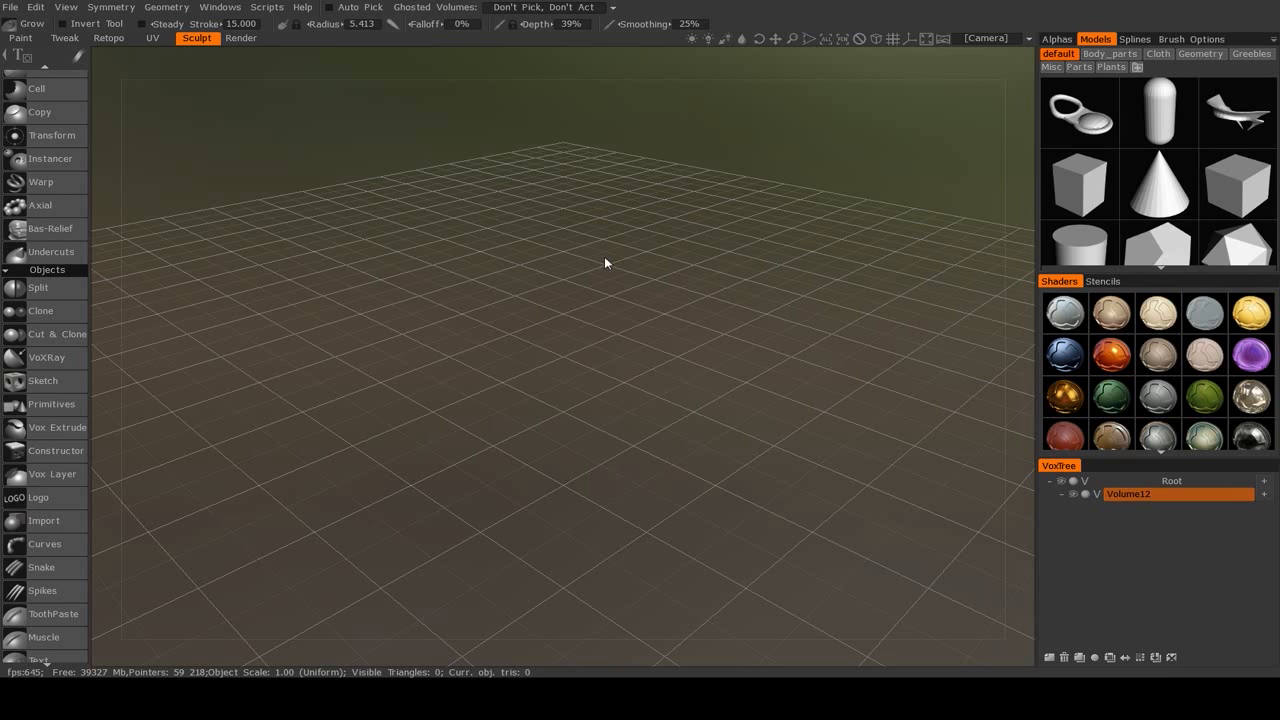
{"action": "left_click", "coordinate": [44, 544]}
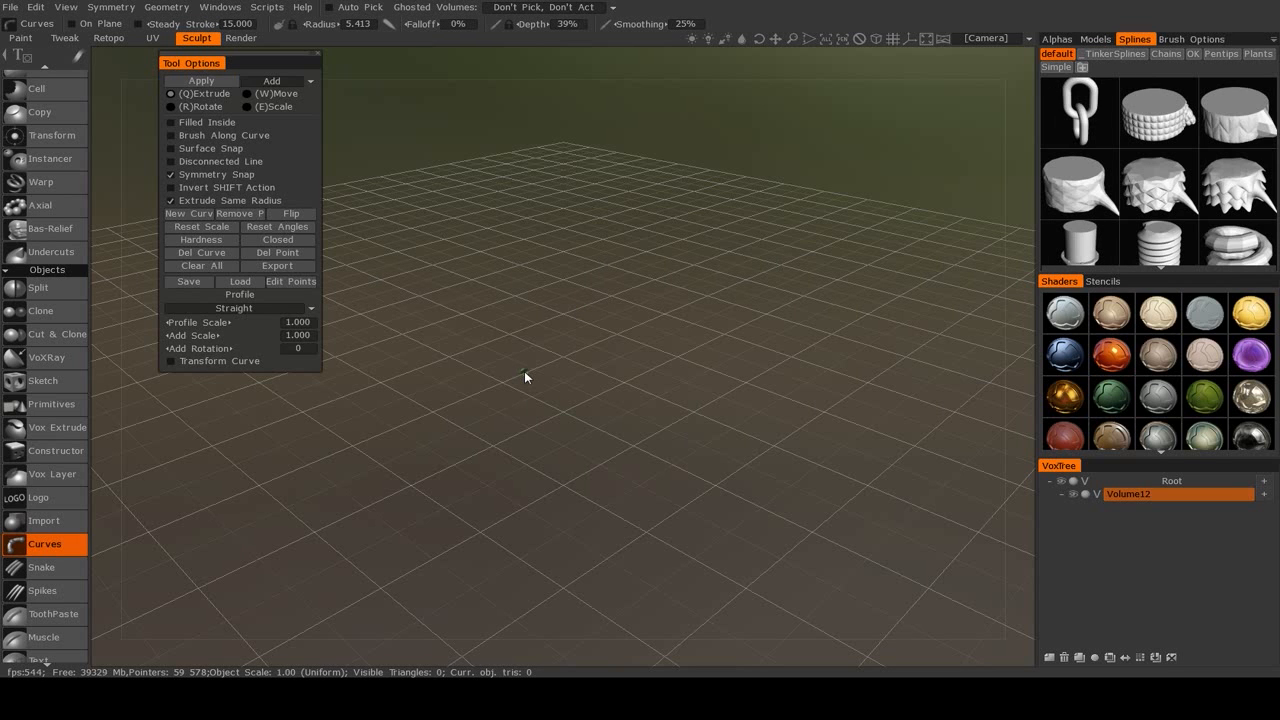
{"action": "mouse_move", "coordinate": [384, 318]}
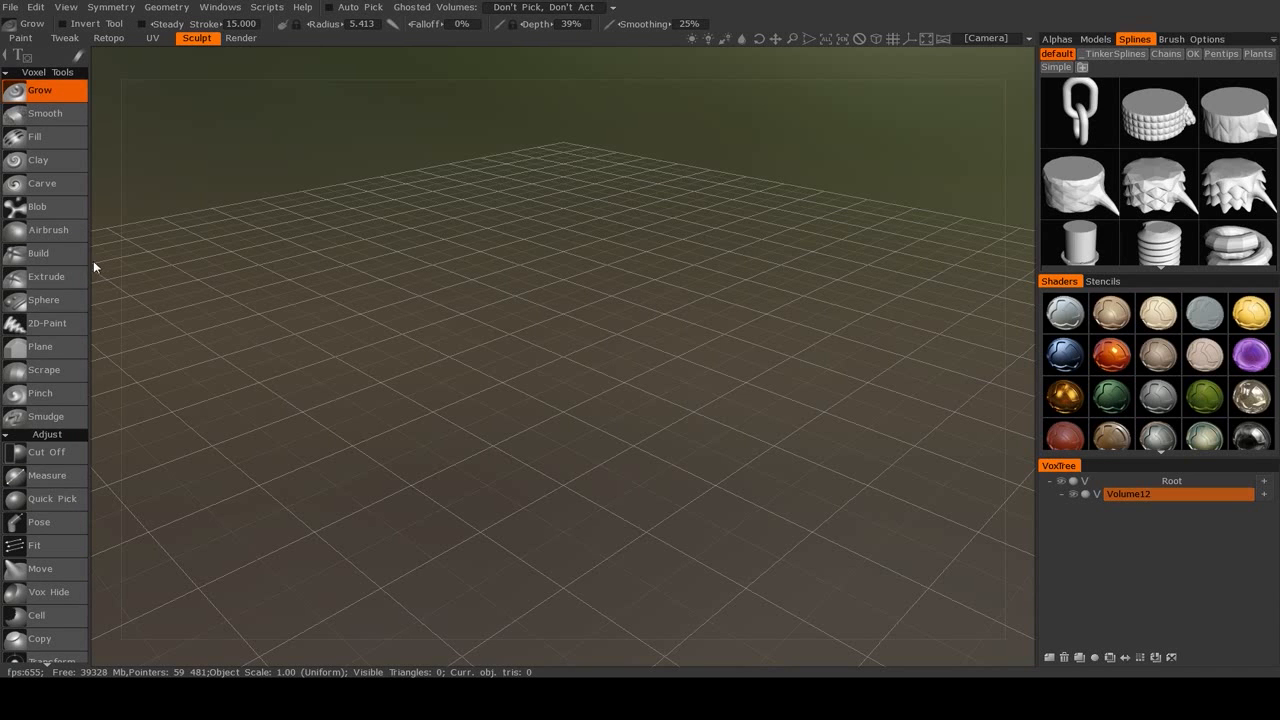
{"action": "mouse_move", "coordinate": [1060, 216]}
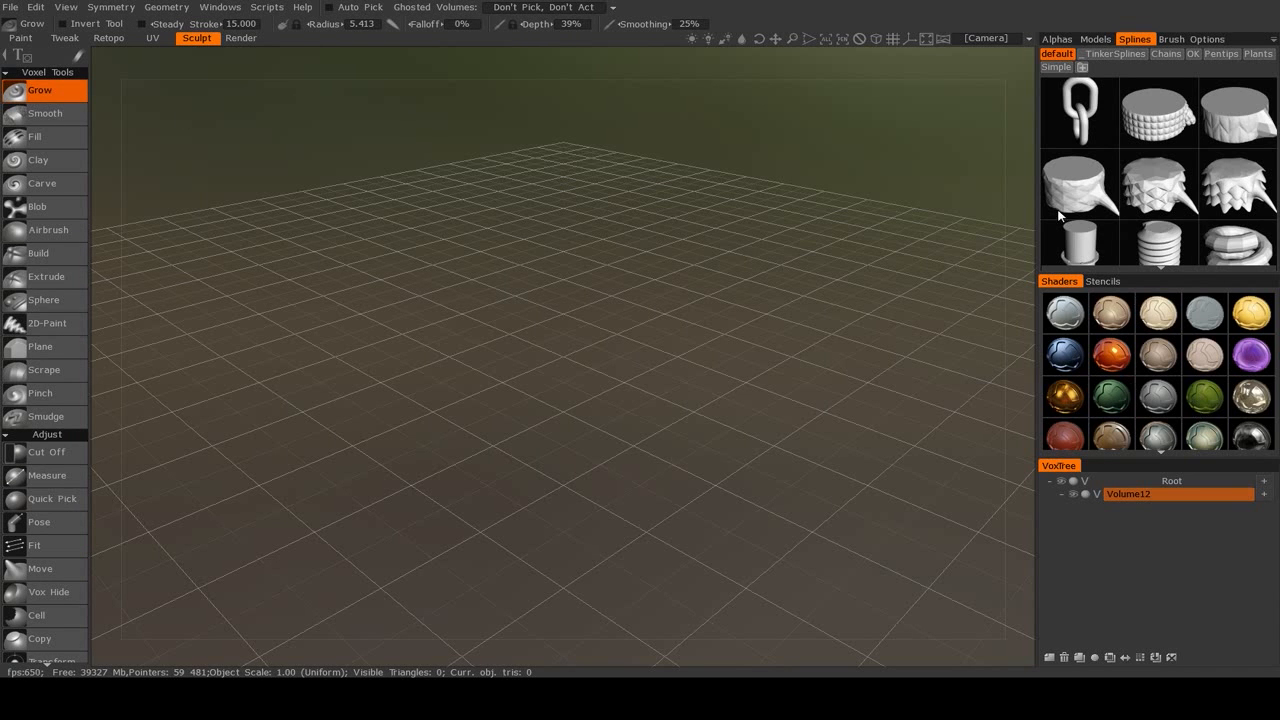
{"action": "mouse_move", "coordinate": [52, 500]}
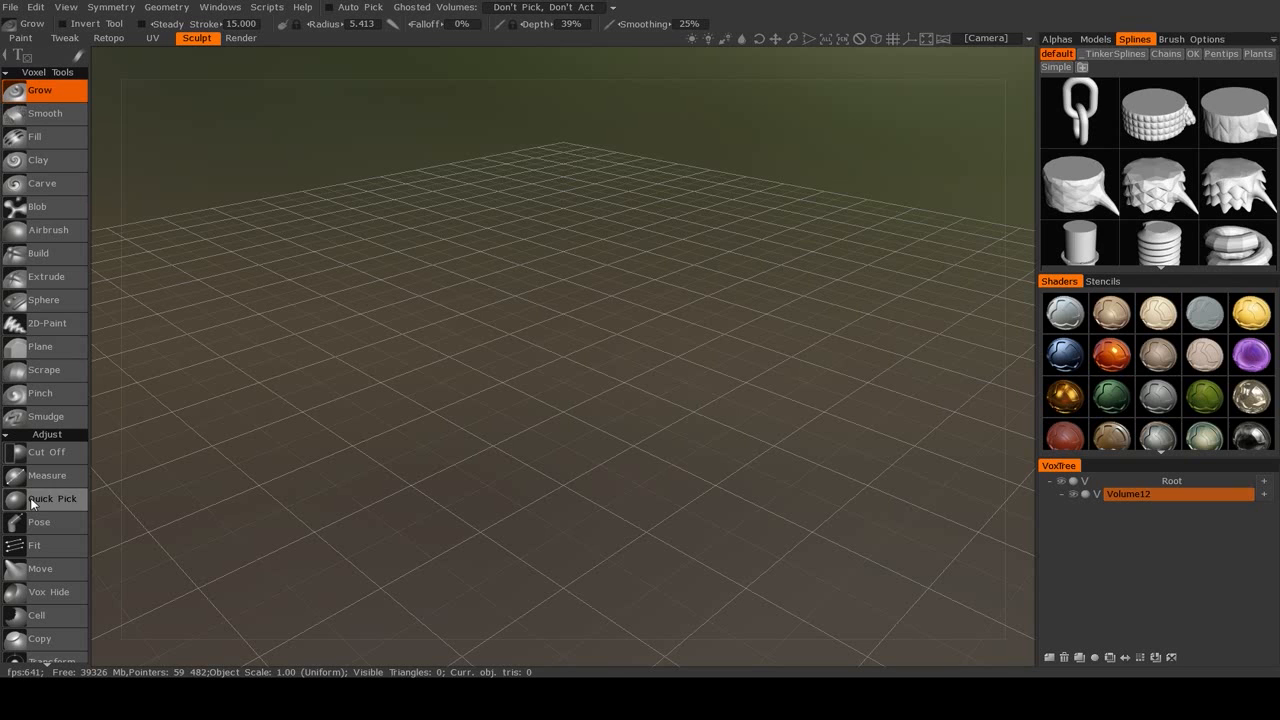
{"action": "mouse_move", "coordinate": [308, 100]}
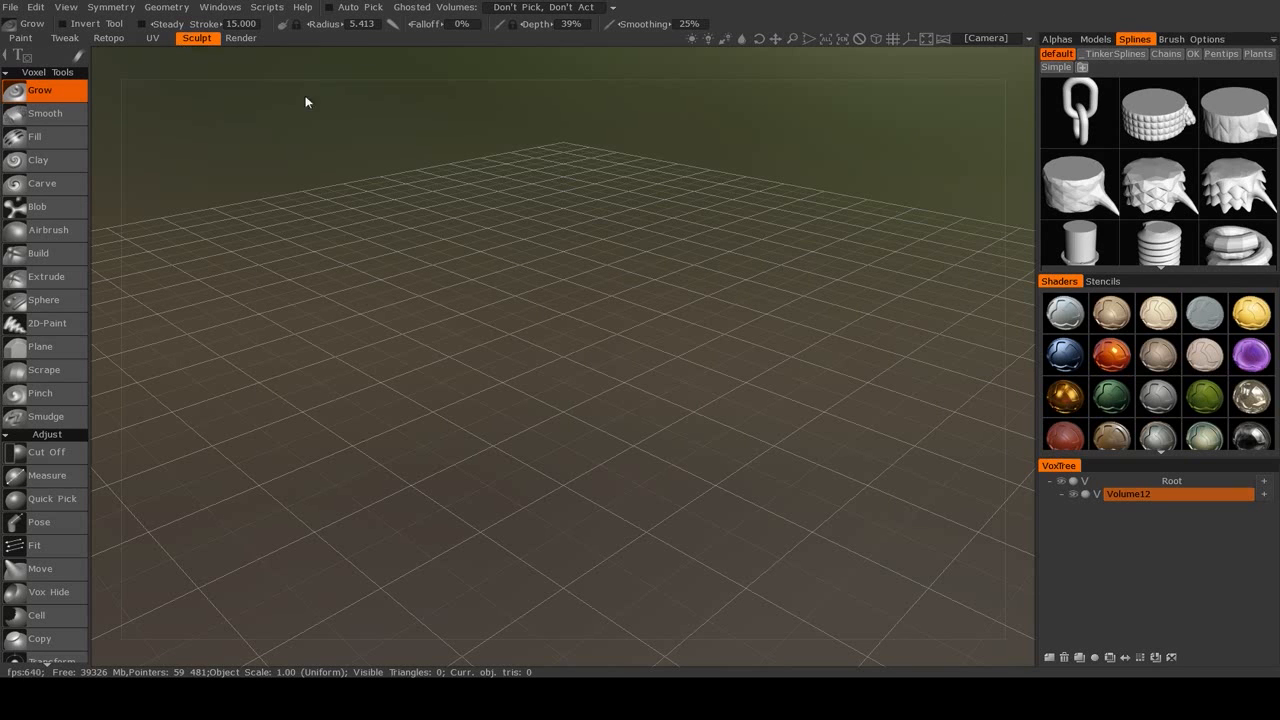
{"action": "mouse_move", "coordinate": [972, 388]}
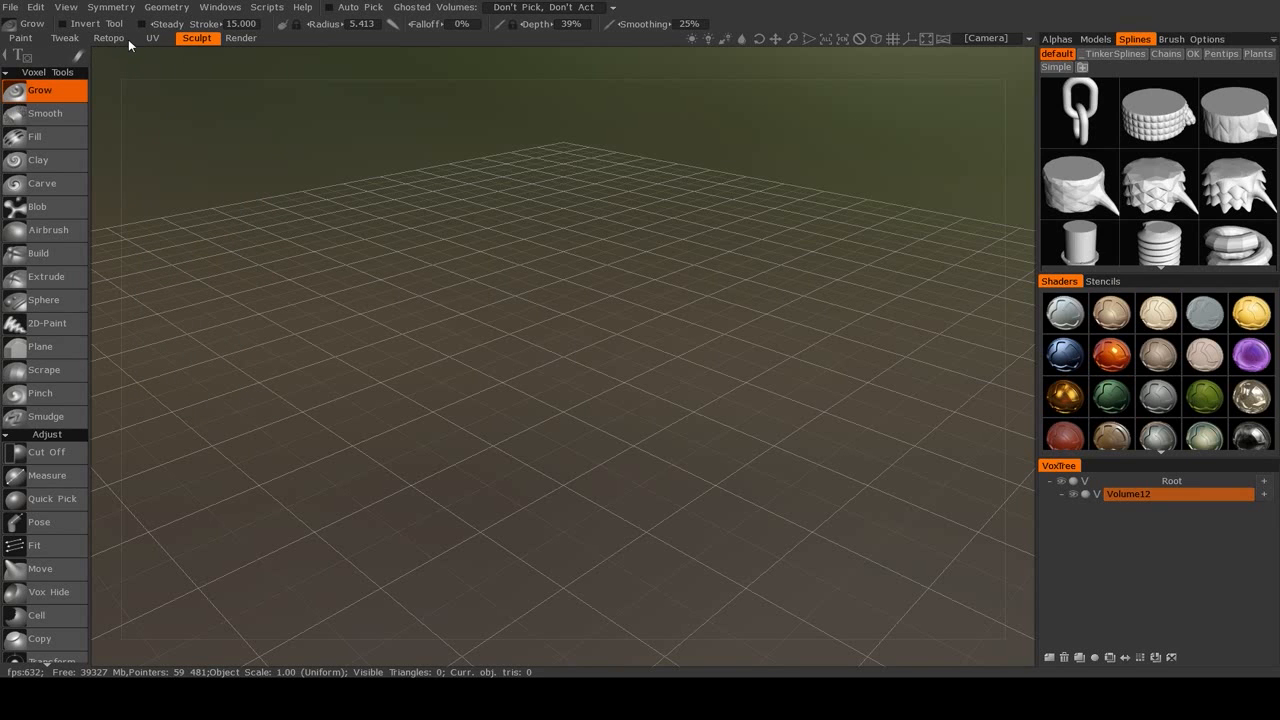
{"action": "mouse_move", "coordinate": [202, 56]}
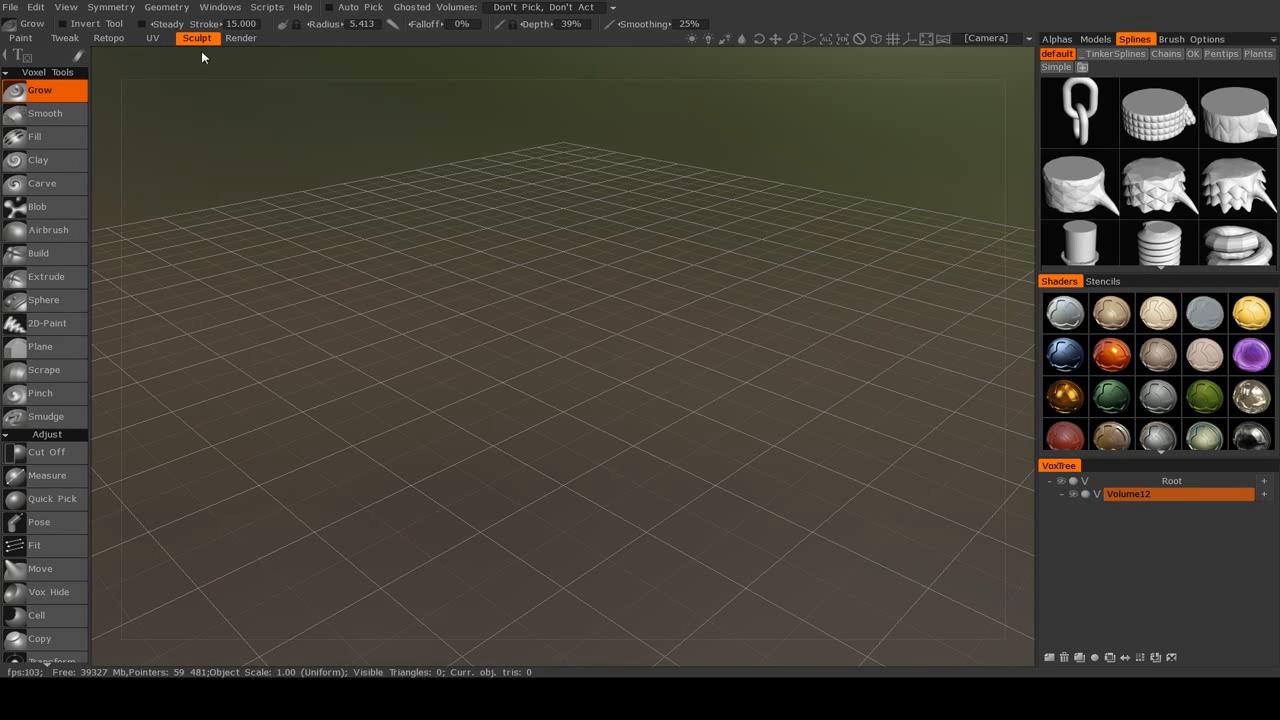
{"action": "mouse_move", "coordinate": [324, 80]}
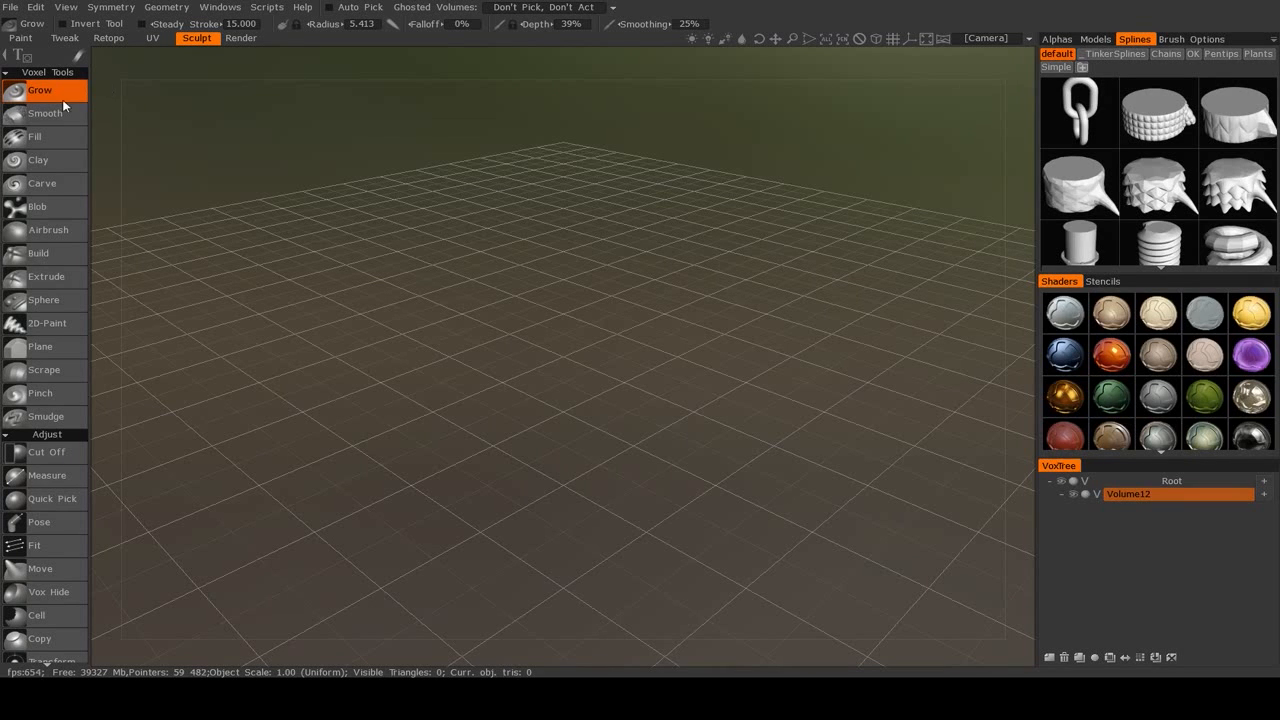
{"action": "mouse_move", "coordinate": [616, 424]}
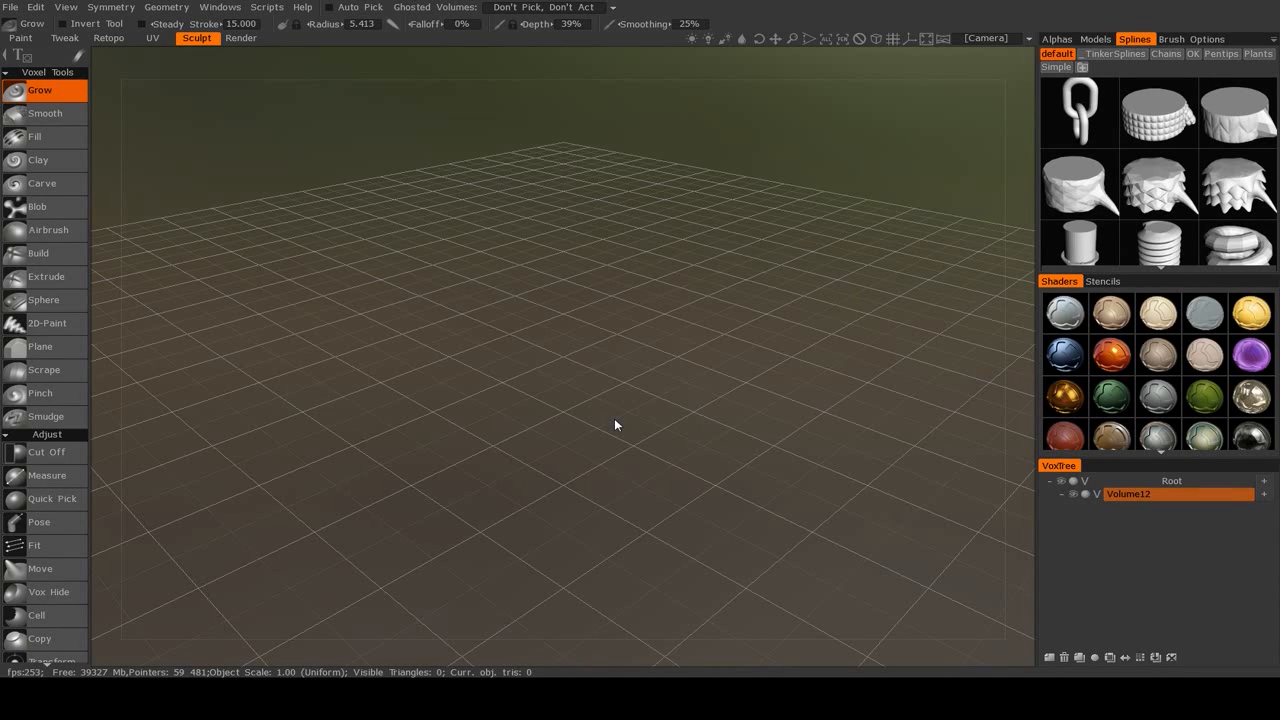